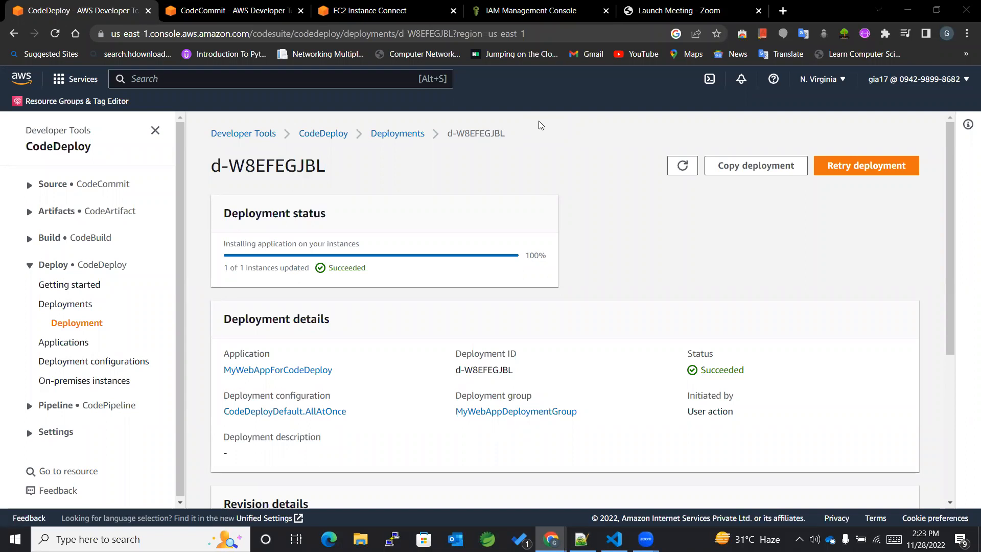
mouse_move(512, 121)
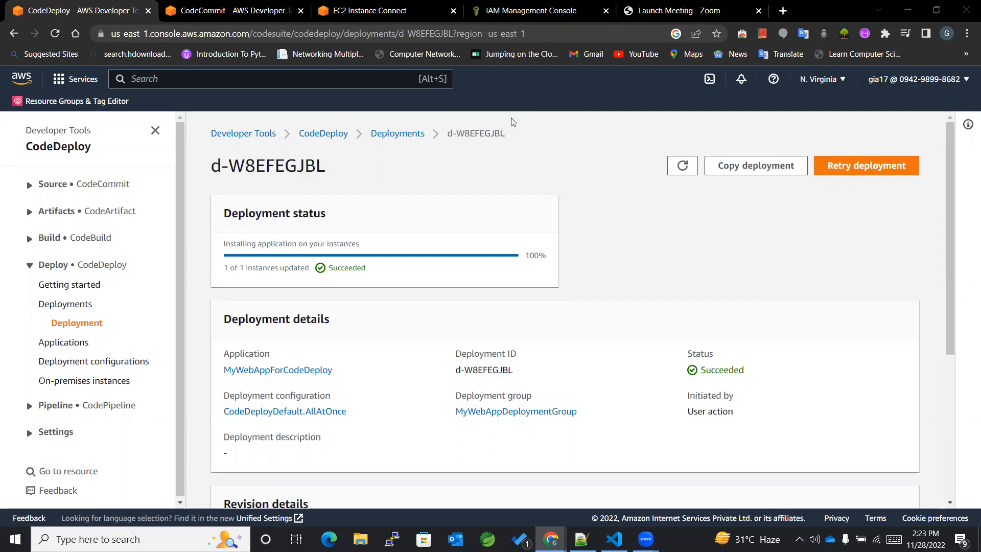
Switch to the my-webapp repository's file list in CodeCommit
left_click(228, 10)
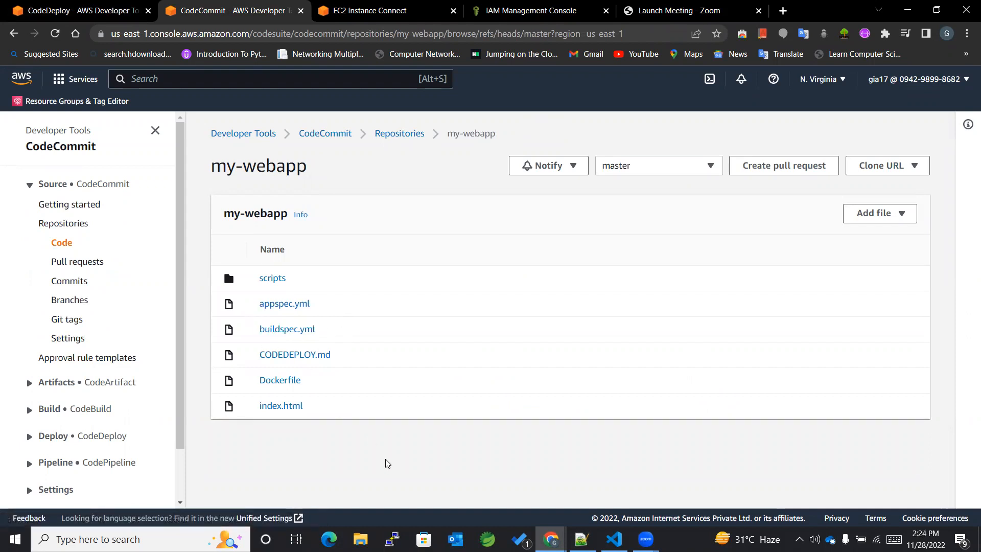
mouse_move(307, 305)
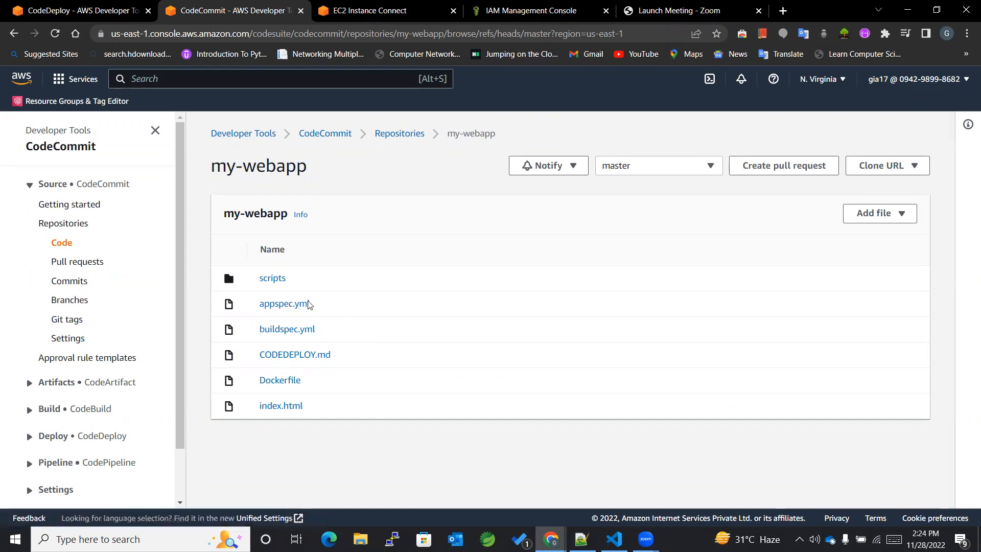
mouse_move(366, 171)
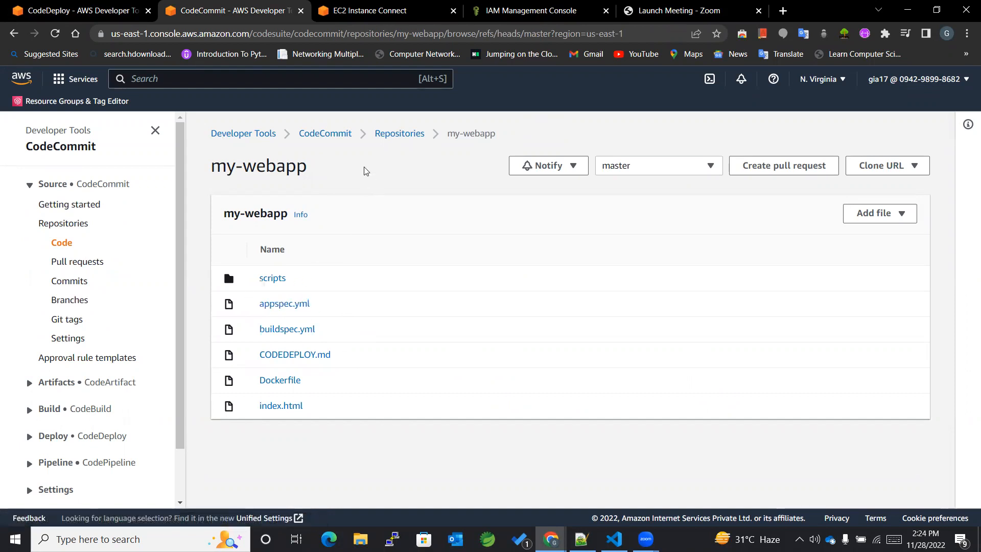
View the instance's lifecycle events for deployment d-W8EFEGJBL, all Succeeded, then return to CodeCommit
left_click(75, 10)
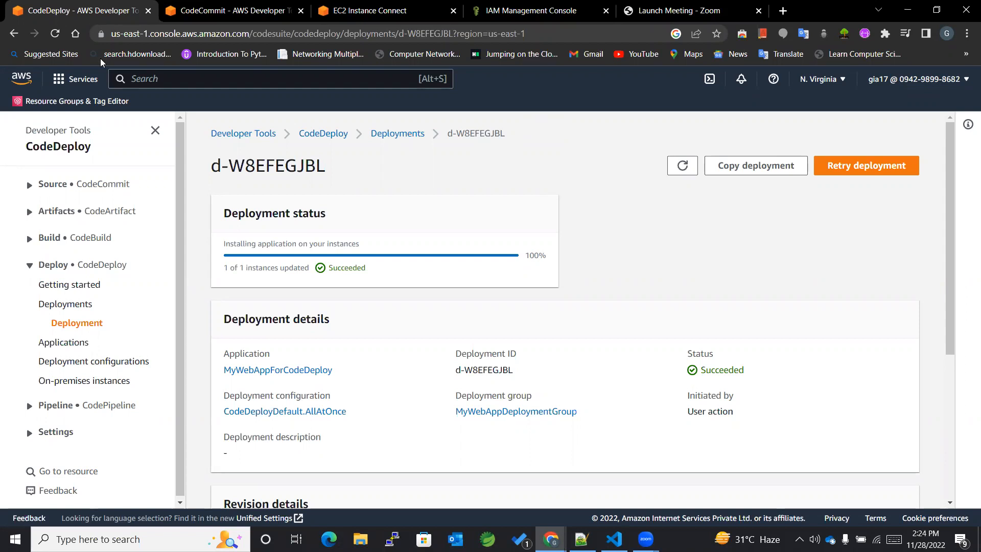
scroll("down", 3)
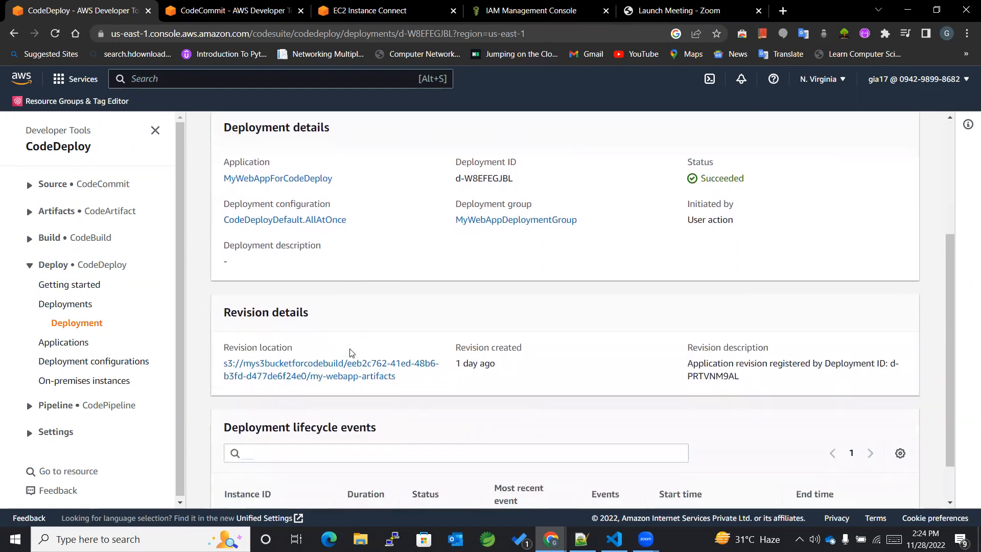
scroll("down", 3)
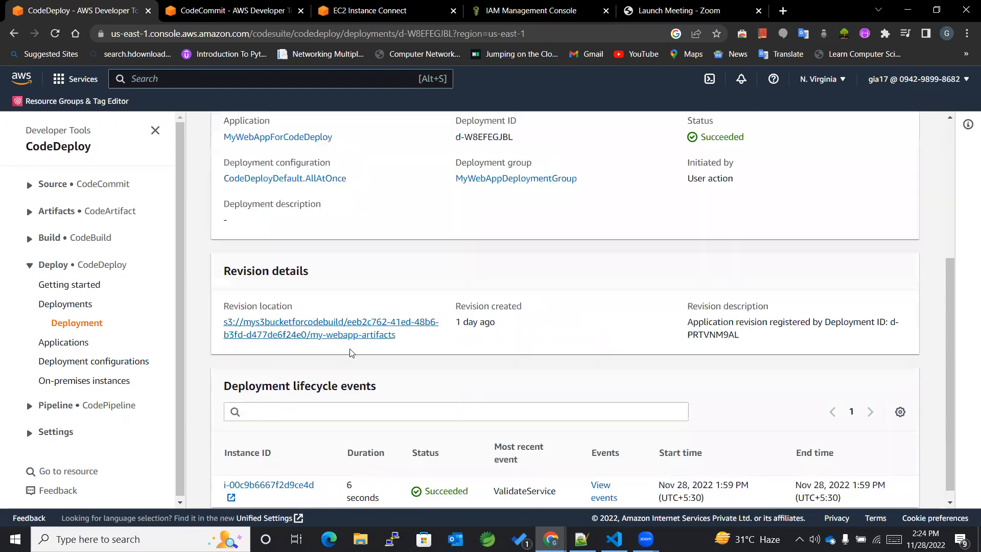
scroll("down", 3)
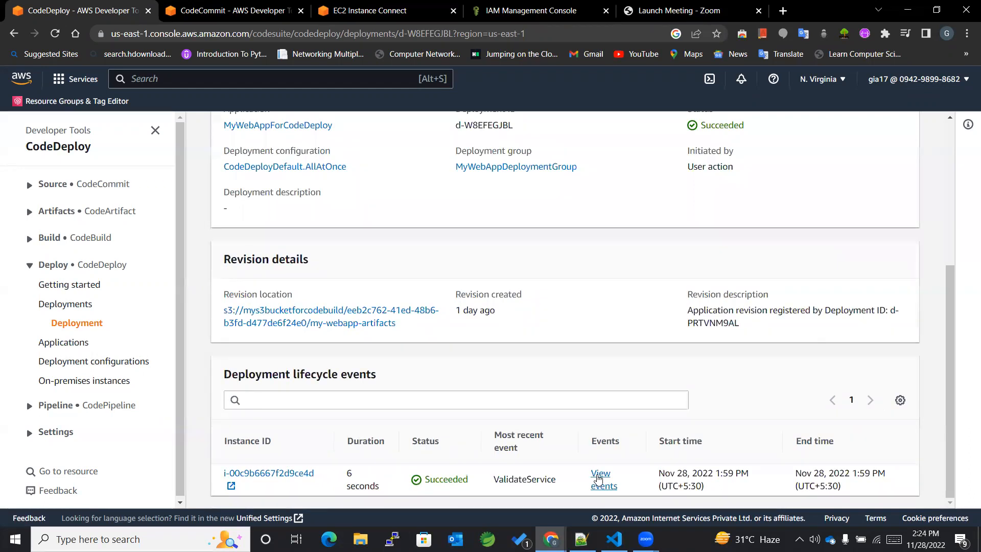
left_click(600, 478)
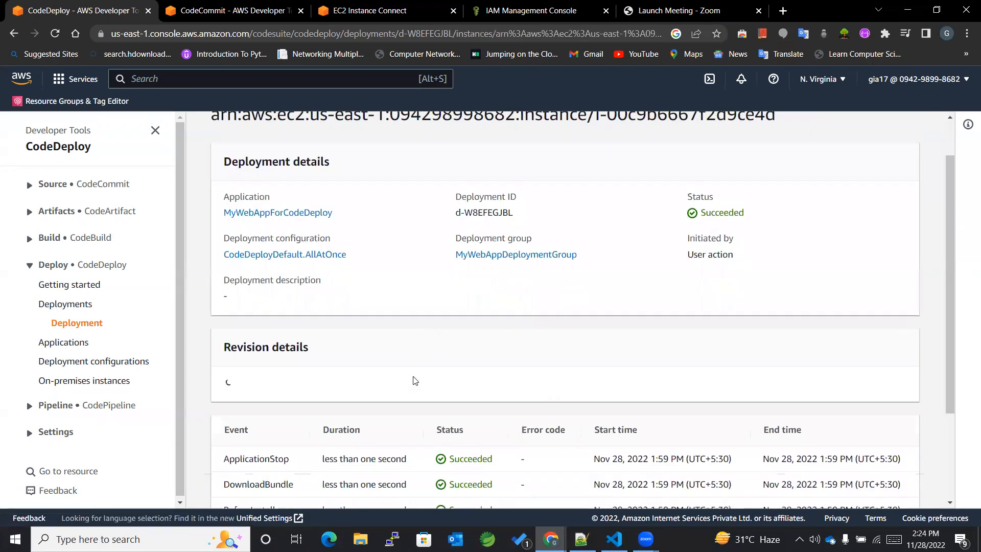
scroll("down", 3)
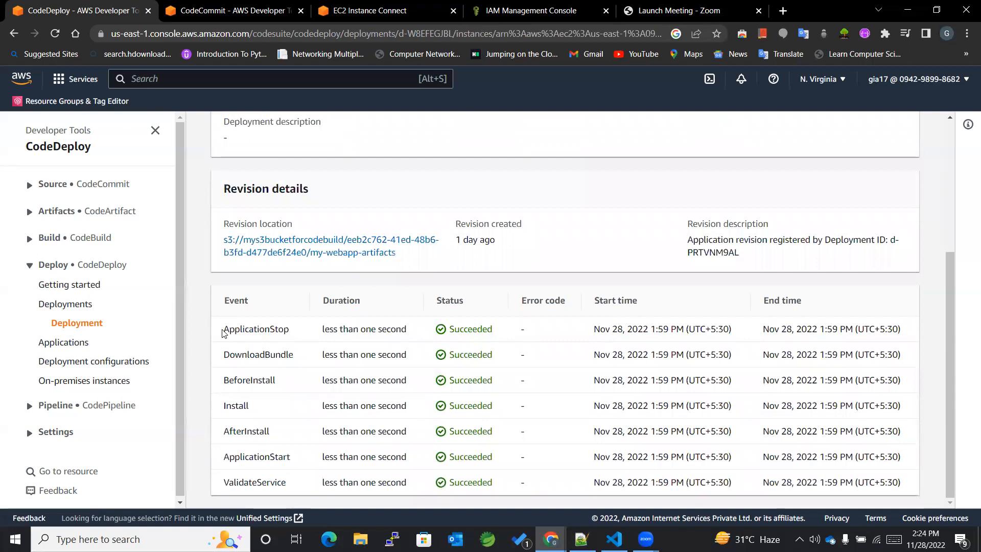
mouse_move(303, 305)
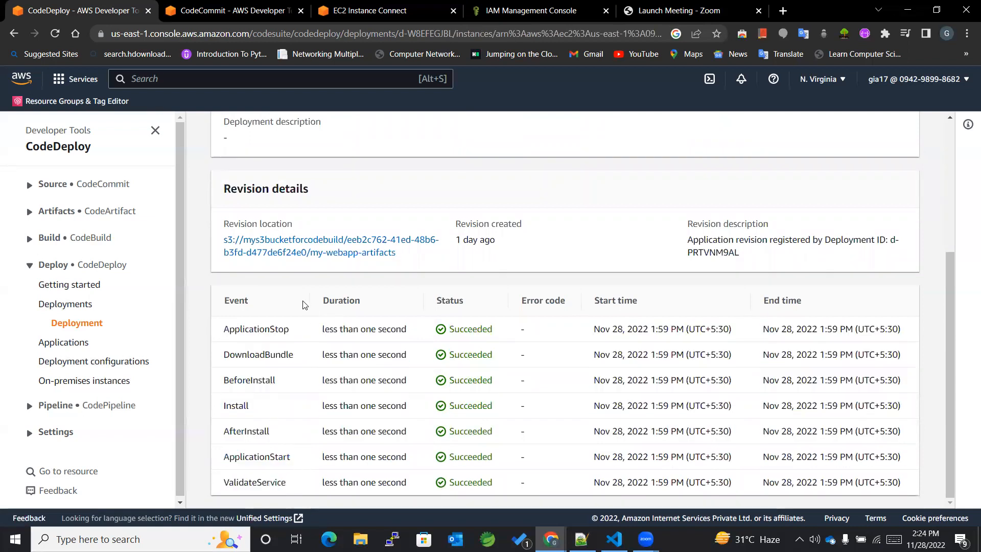
left_click(231, 10)
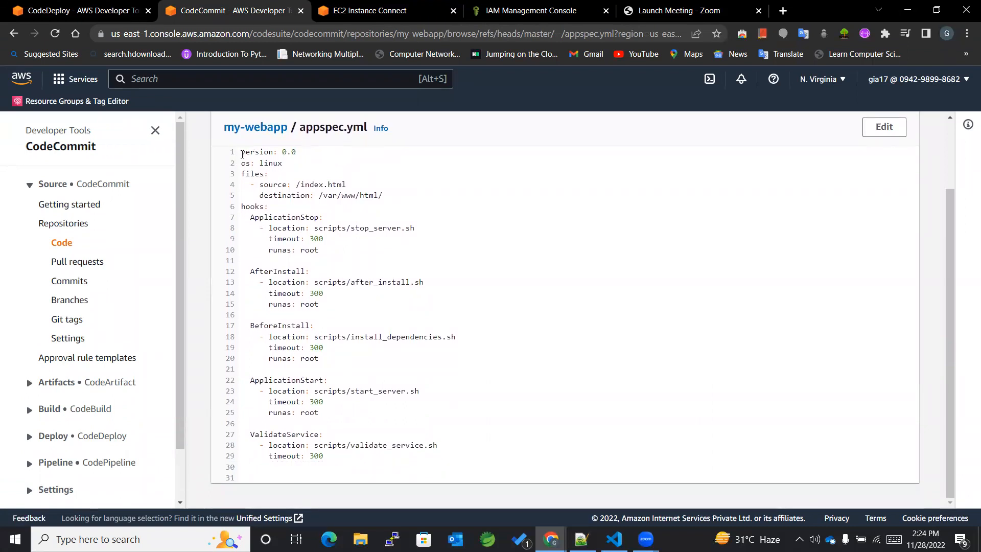
mouse_move(297, 201)
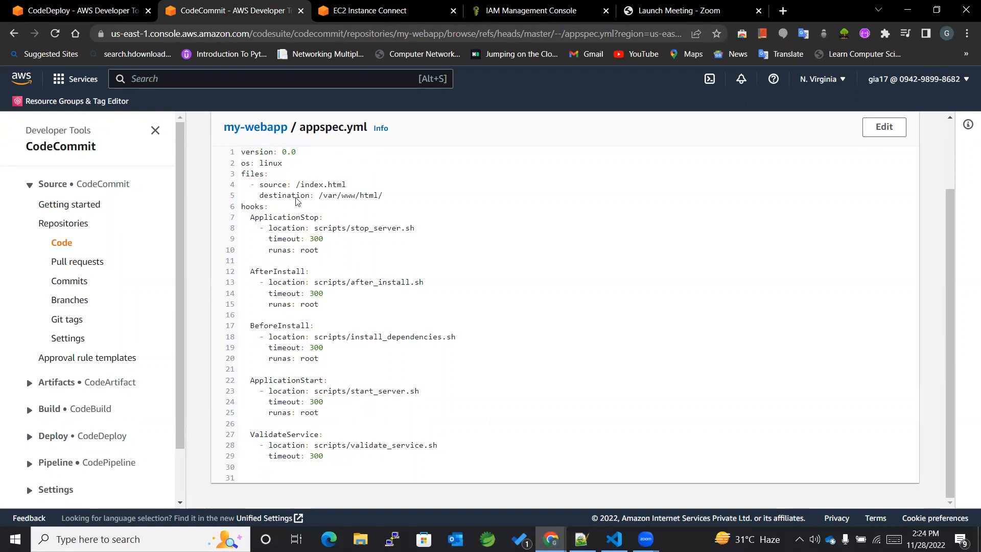
mouse_move(300, 350)
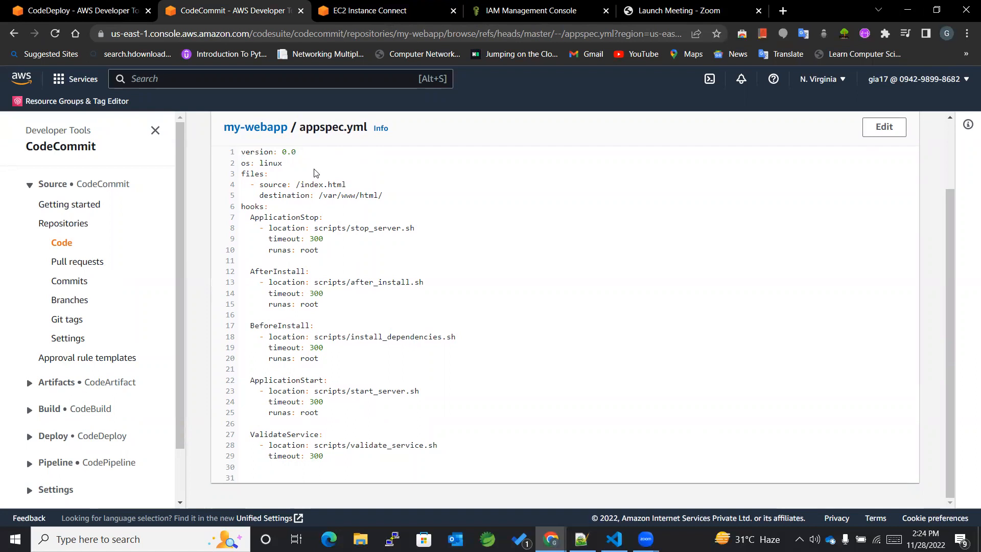
Point out the files section mapping /index.html to /var/www/html/ in appspec.yml
double_click(260, 163)
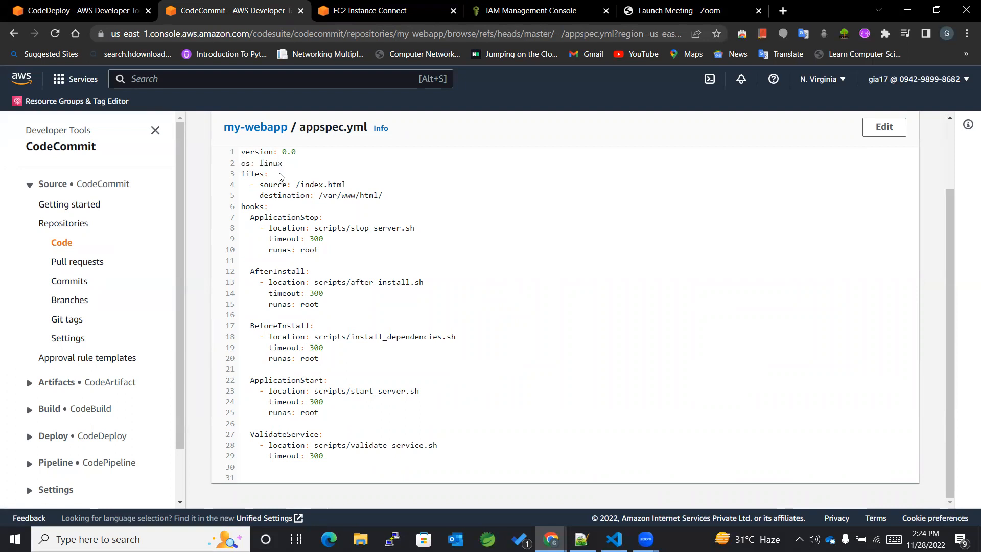
mouse_move(281, 182)
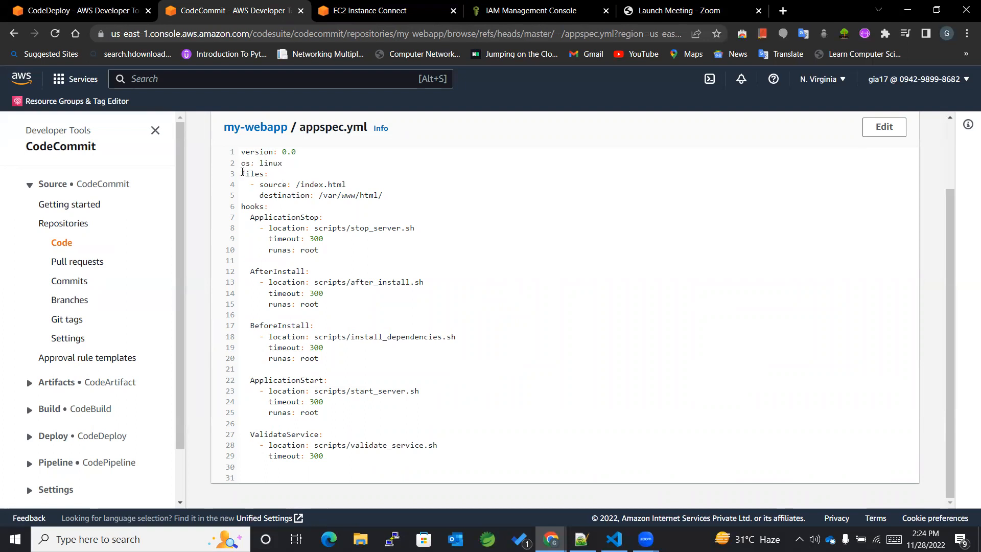
double_click(252, 173)
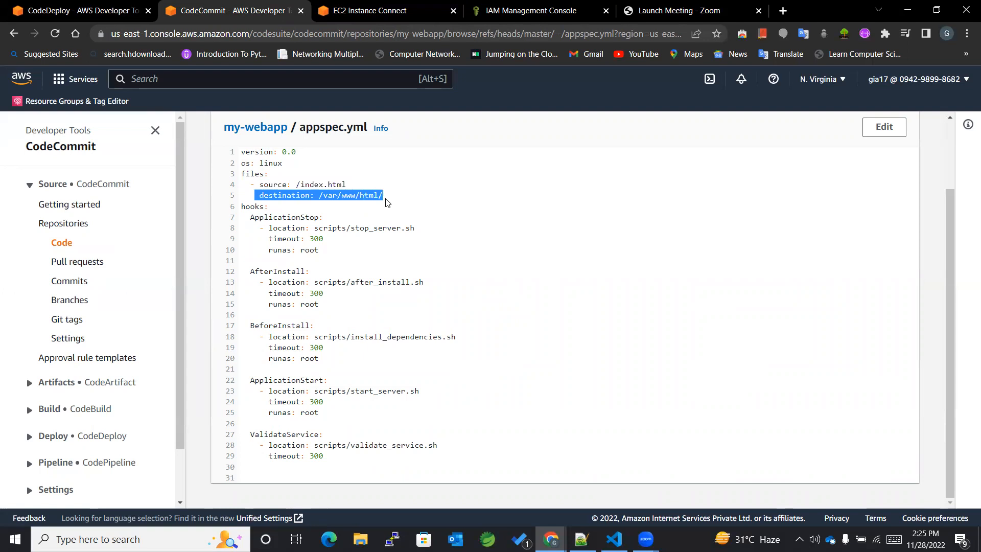
left_click(366, 208)
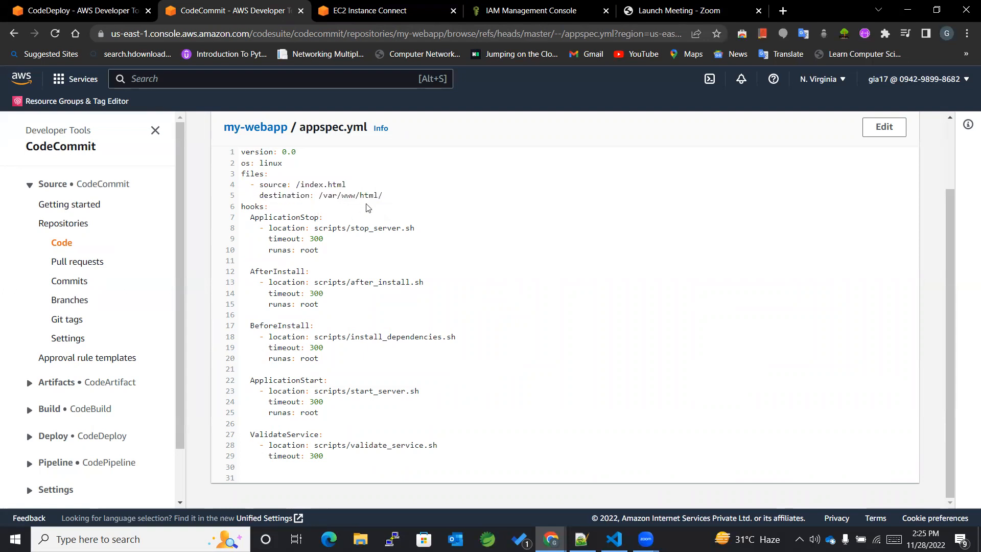
mouse_move(365, 210)
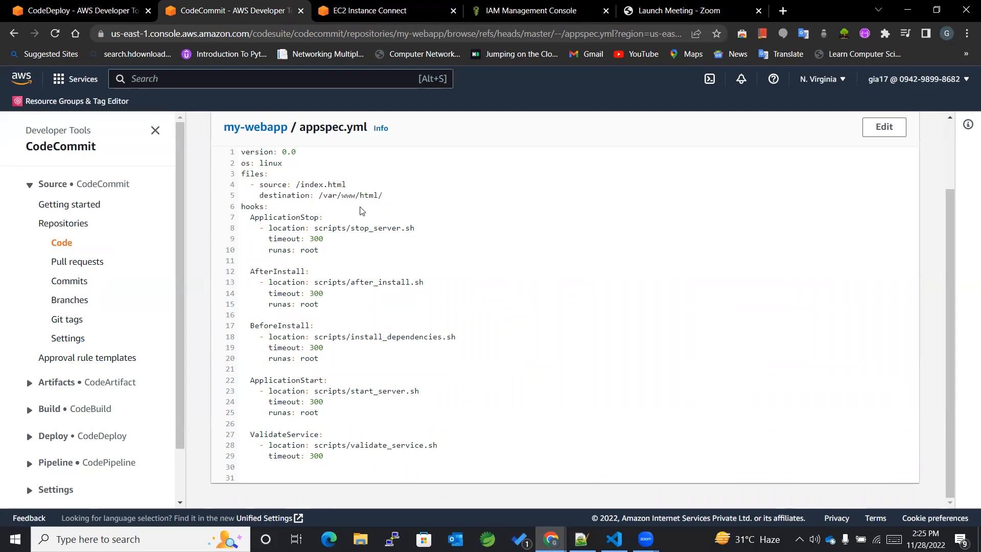
mouse_move(336, 219)
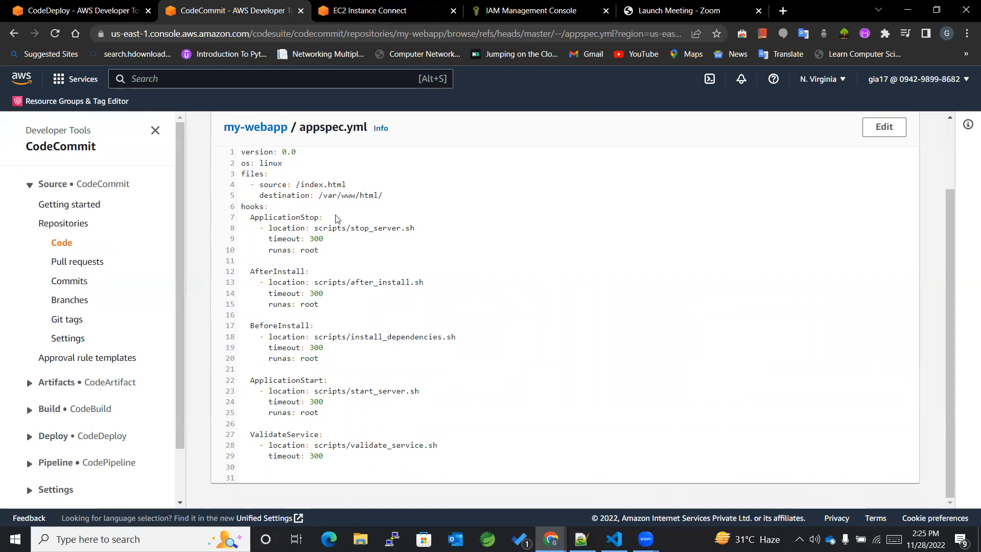
mouse_move(301, 214)
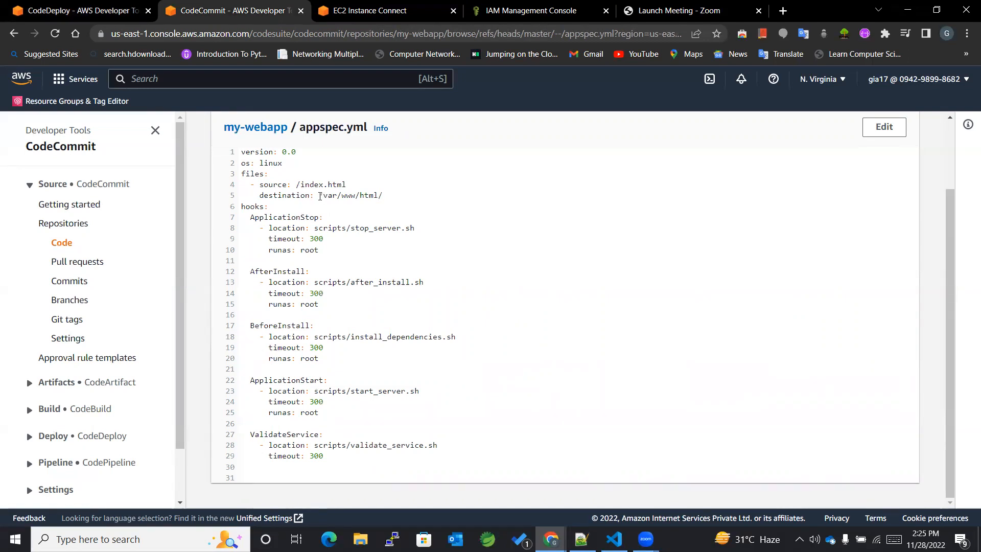
double_click(350, 195)
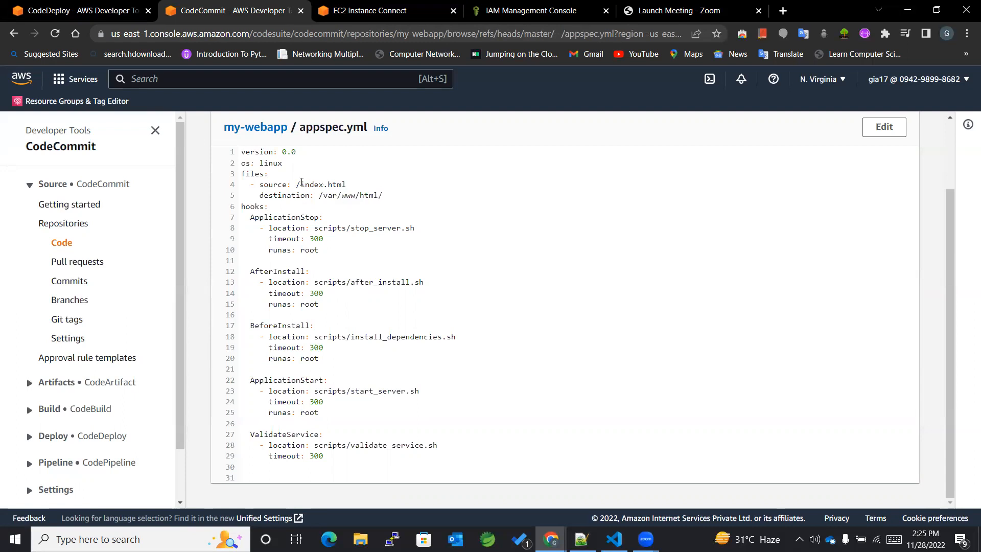
double_click(320, 184)
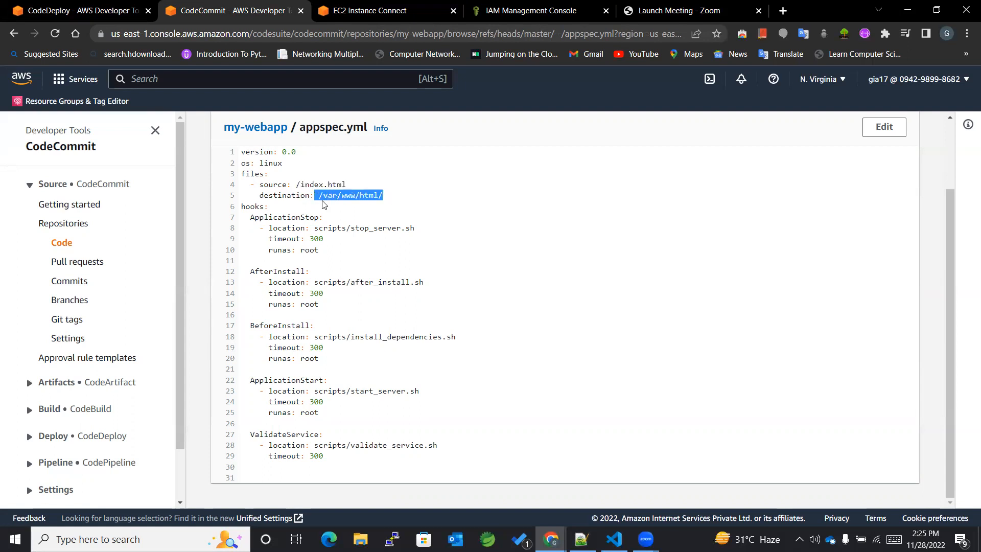
left_click(342, 228)
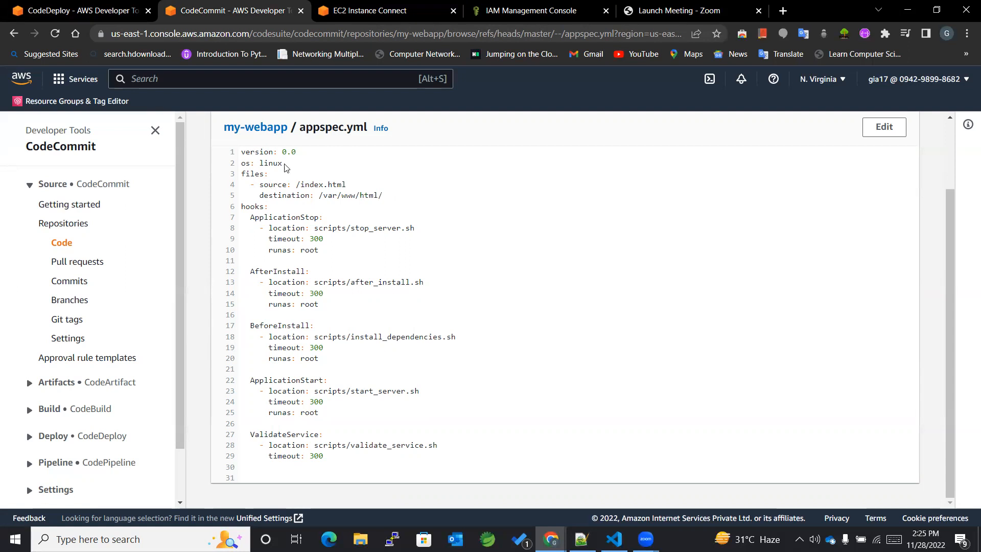
mouse_move(250, 186)
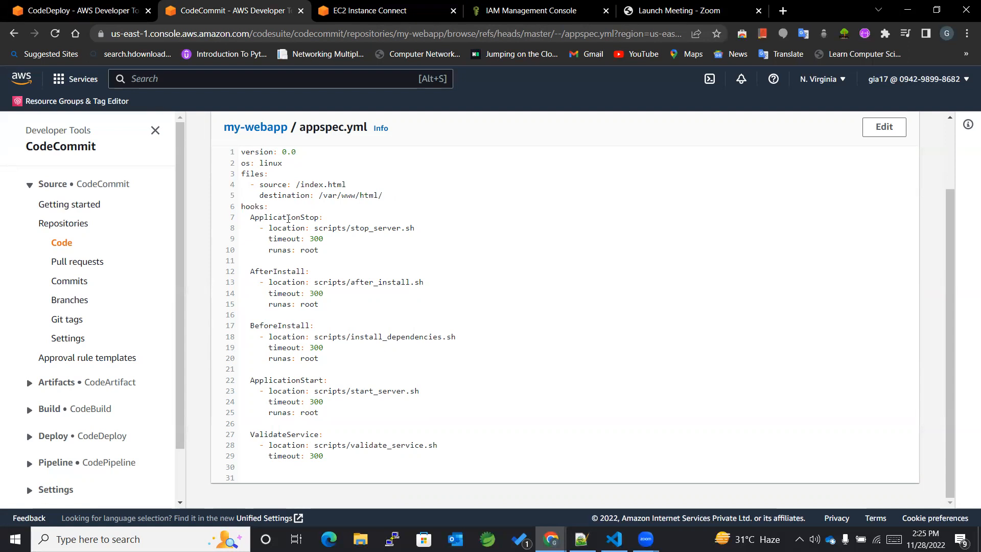
Highlight the ApplicationStop hook and its stop_server.sh script location
left_click_drag(249, 216, 285, 305)
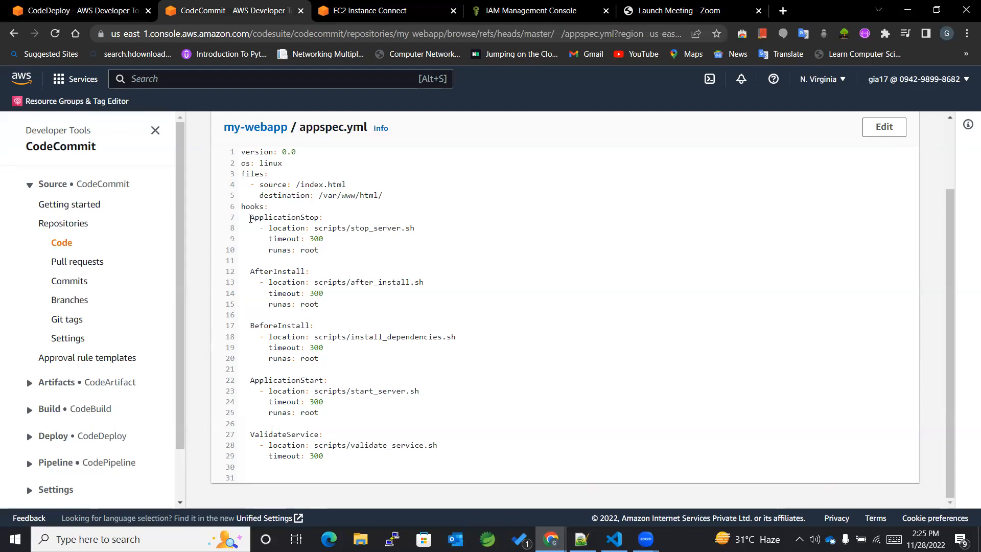
double_click(285, 217)
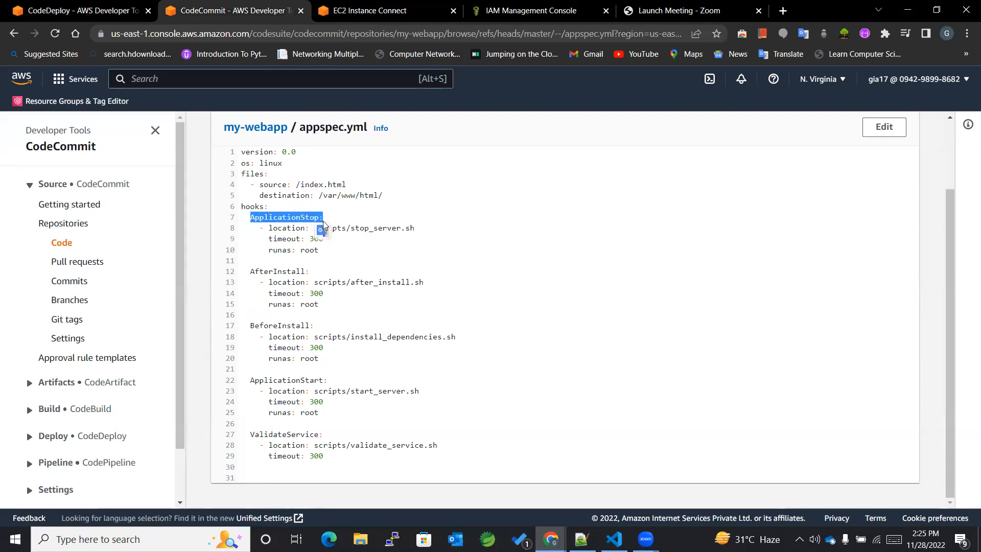
double_click(280, 228)
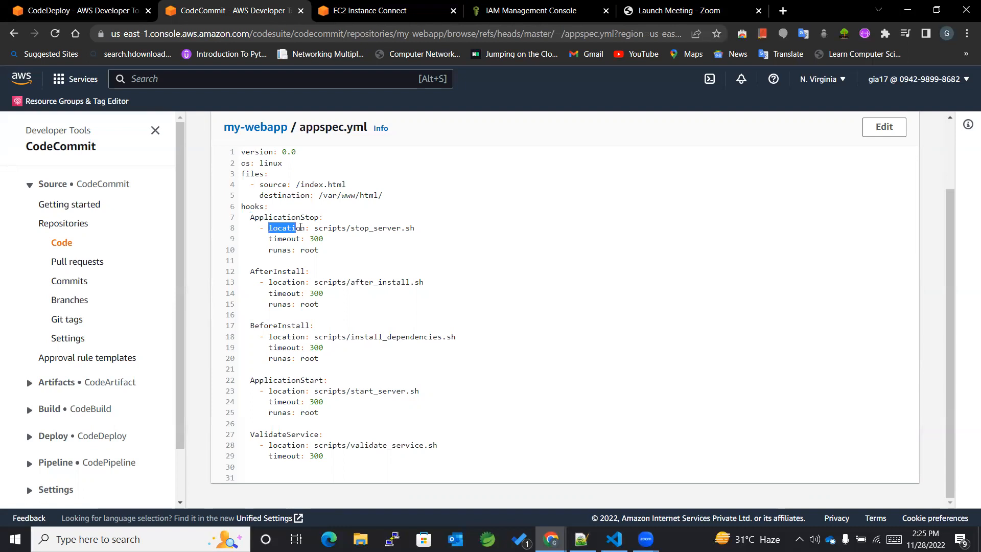
left_click_drag(267, 227, 414, 228)
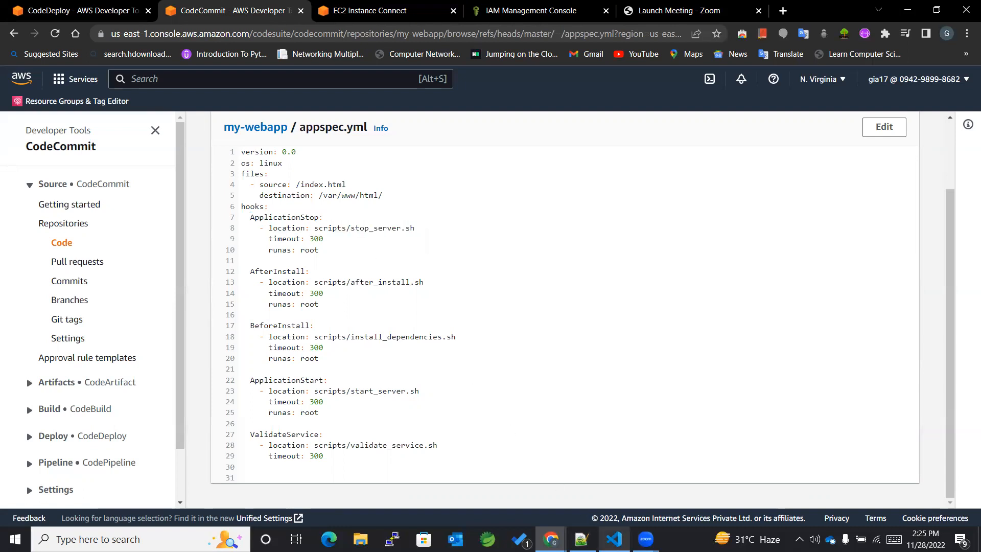
Review stop_server.sh in VS Code, the script that stops httpd if running
left_click(612, 538)
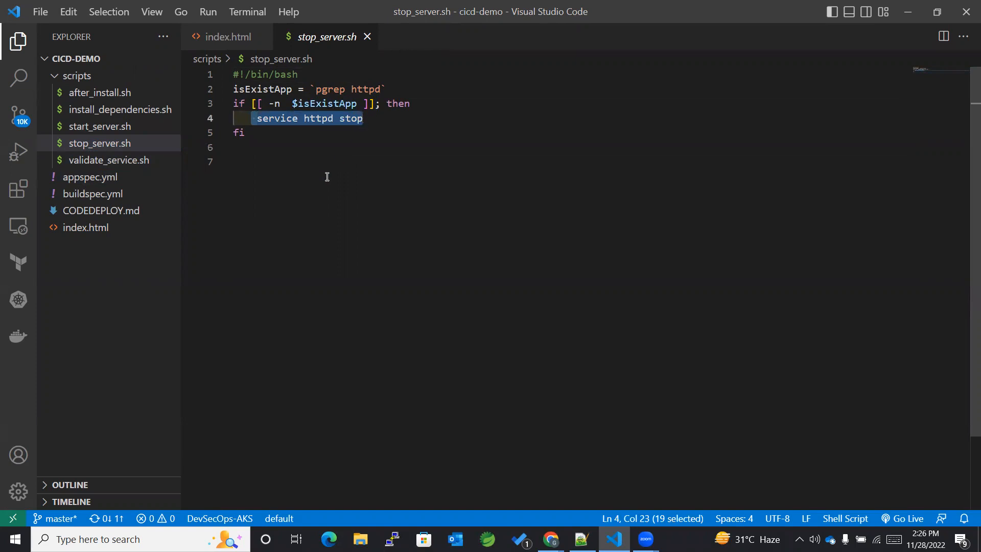
left_click(275, 160)
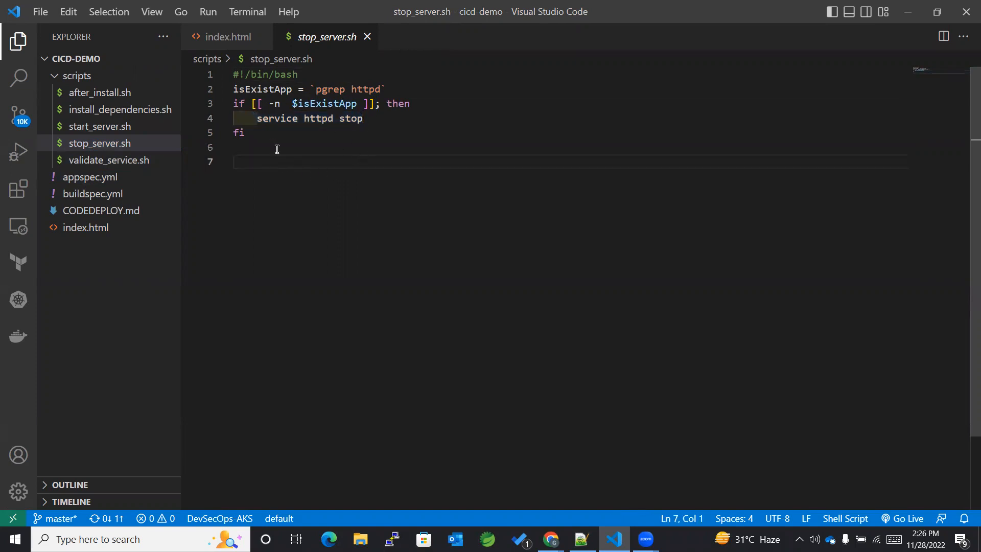
mouse_move(293, 163)
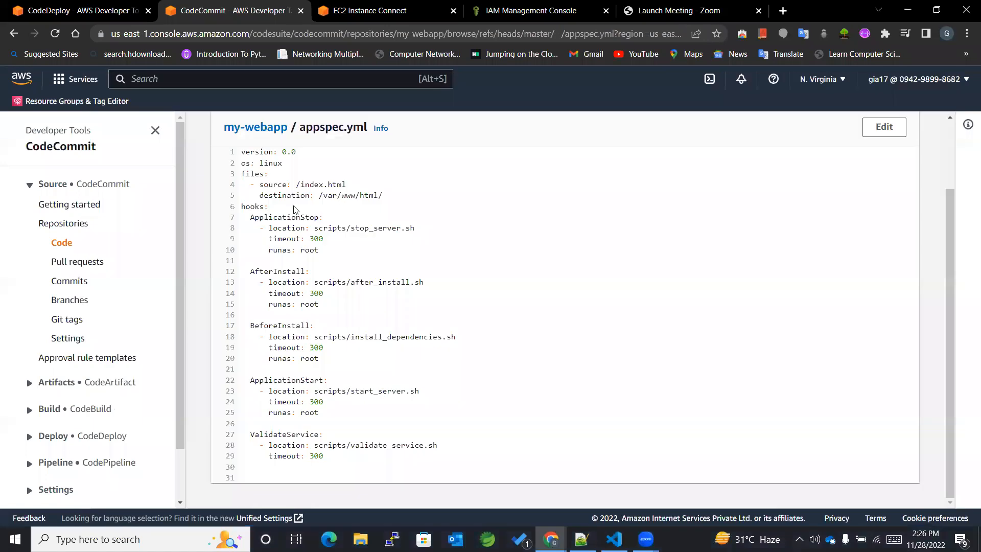
double_click(283, 216)
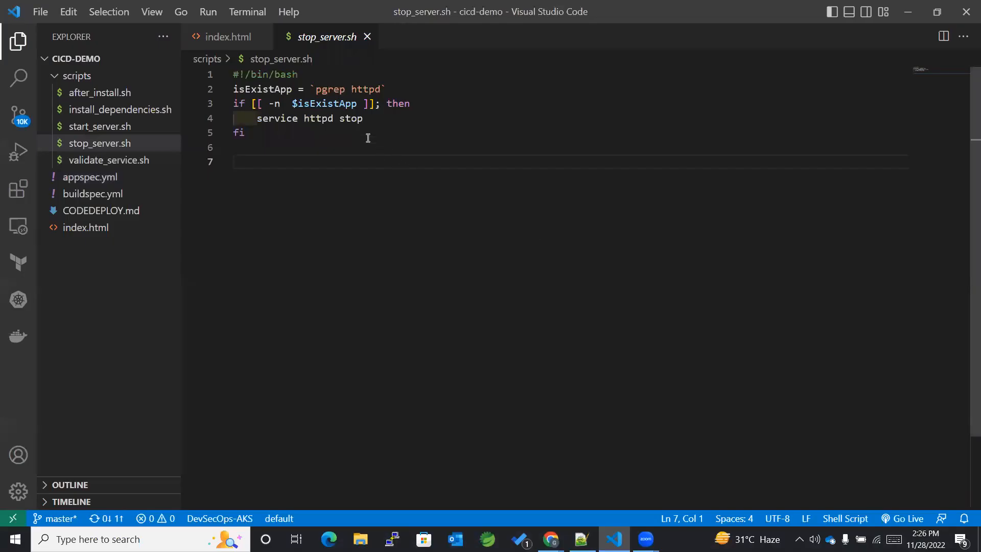
double_click(309, 118)
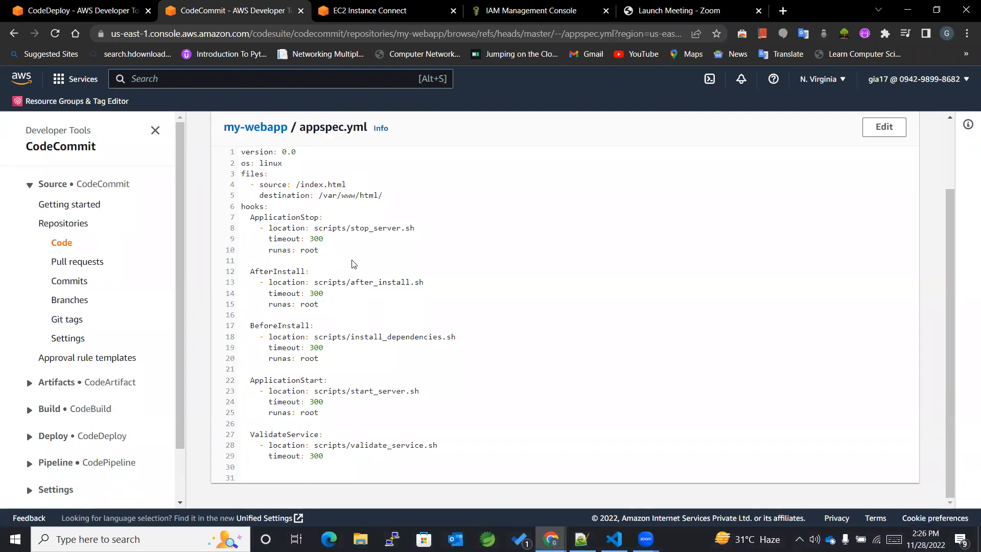
mouse_move(459, 341)
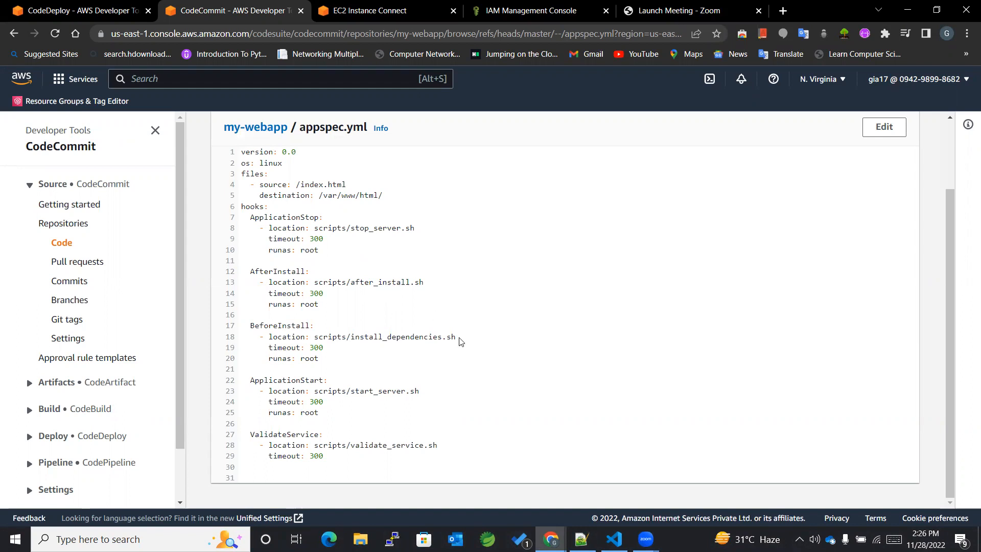
Compare the AfterInstall hook in appspec.yml, then bring up CodeDeploy's lifecycle events
left_click(612, 538)
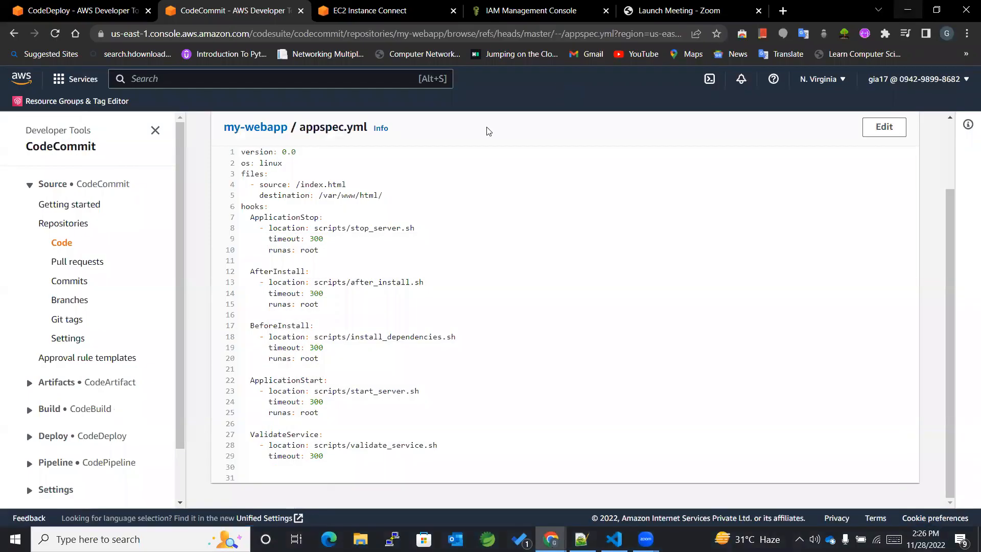
double_click(275, 270)
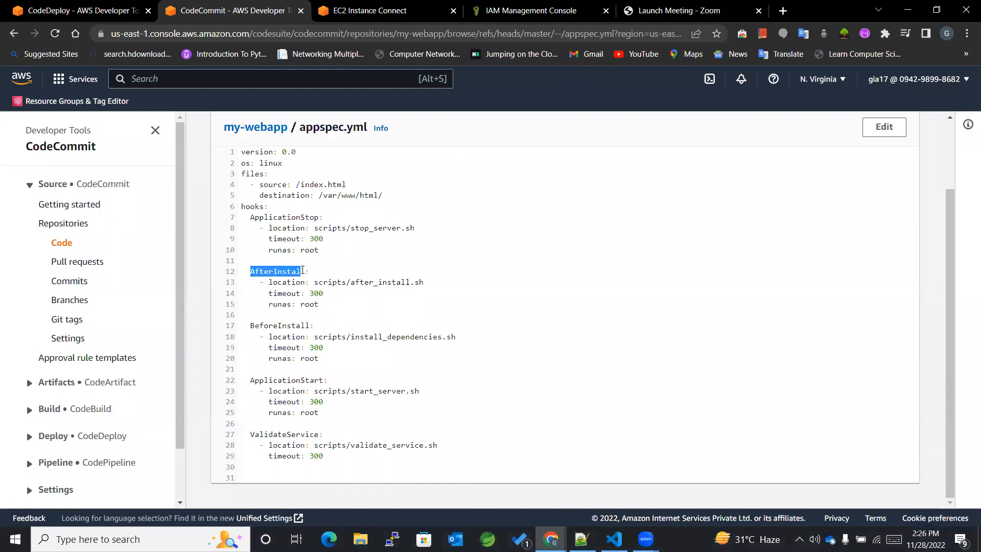
left_click(315, 364)
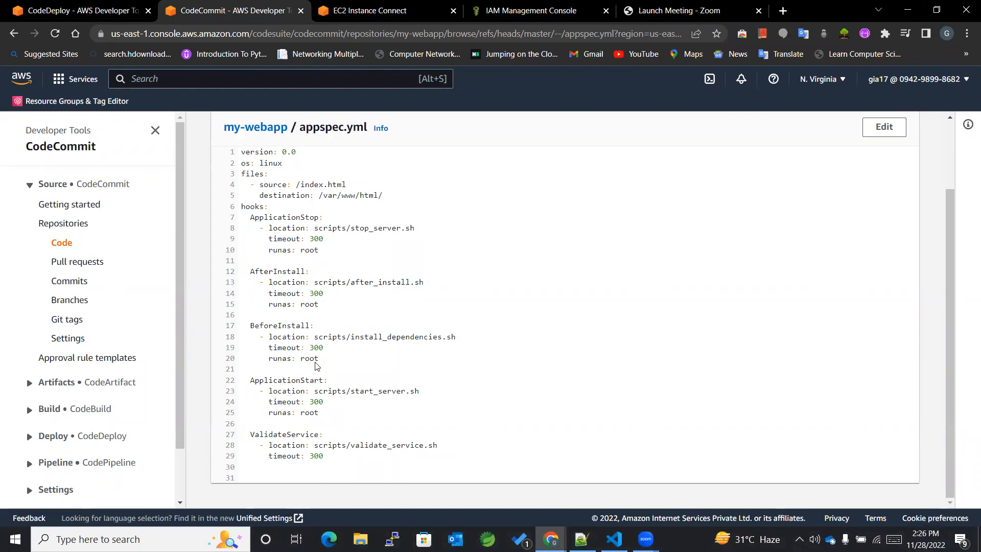
left_click(75, 10)
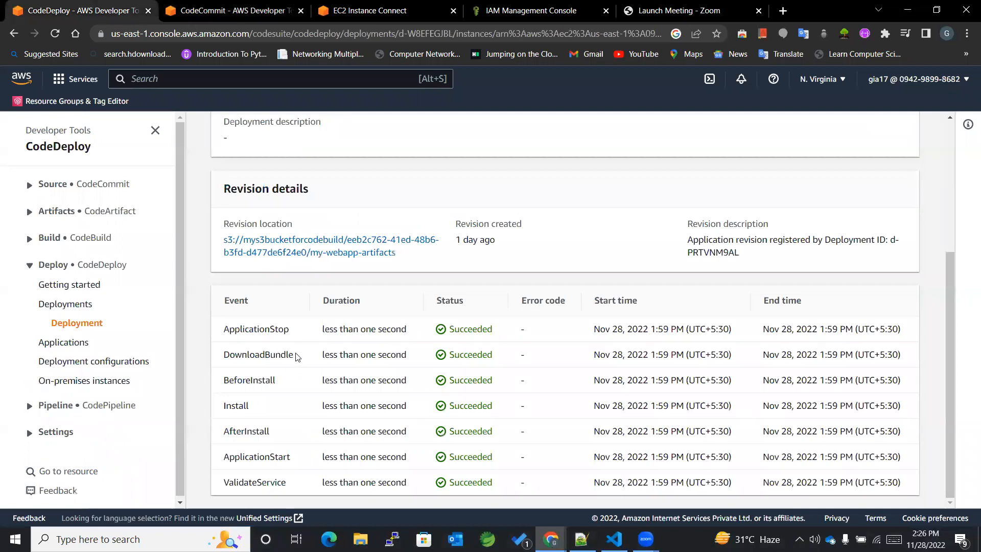
Highlight the succeeded BeforeInstall event and return to appspec.yml in CodeCommit
double_click(258, 355)
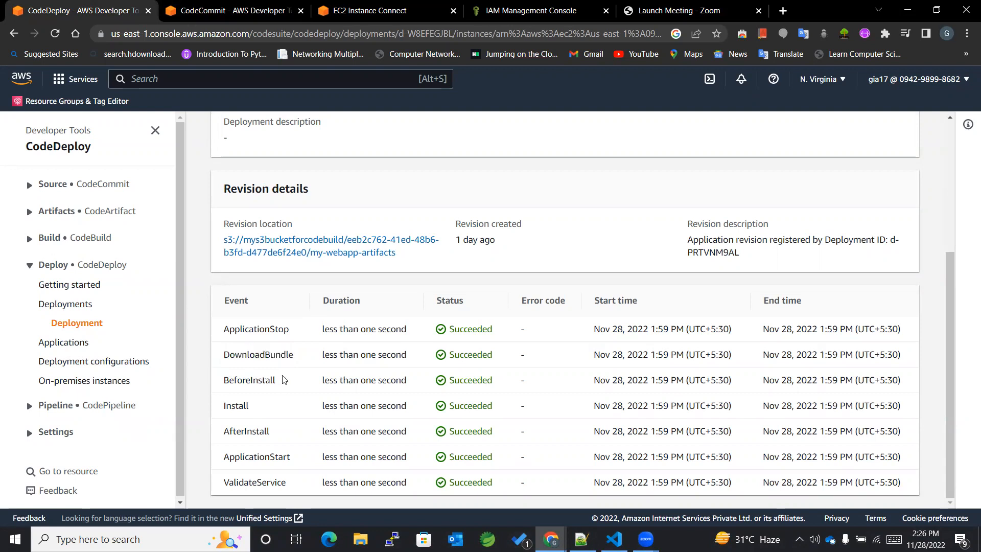
double_click(259, 354)
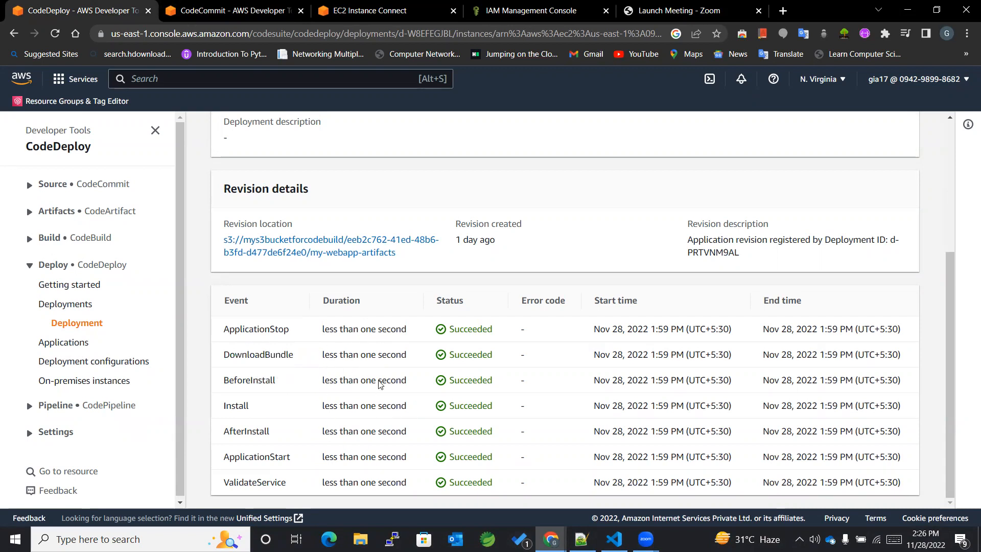
double_click(257, 355)
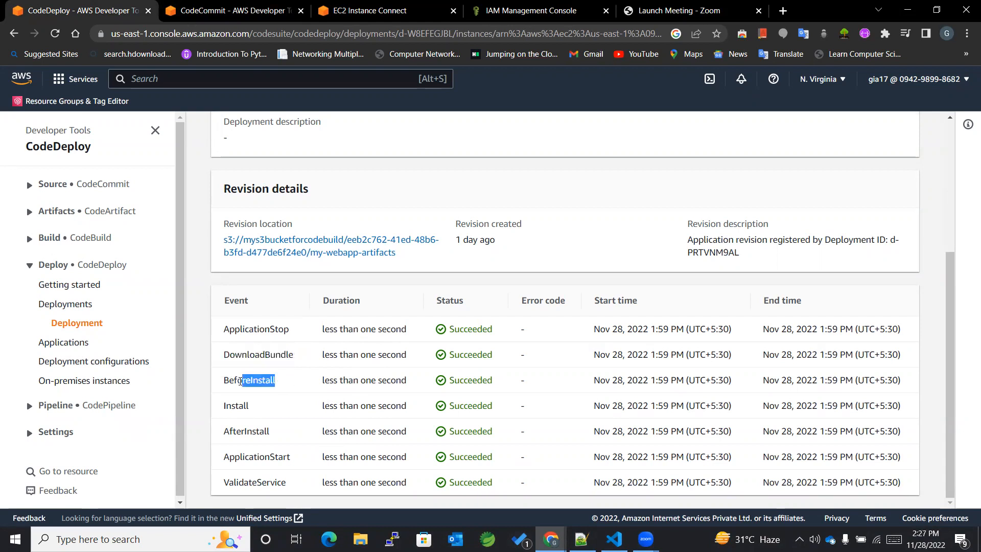
left_click(232, 10)
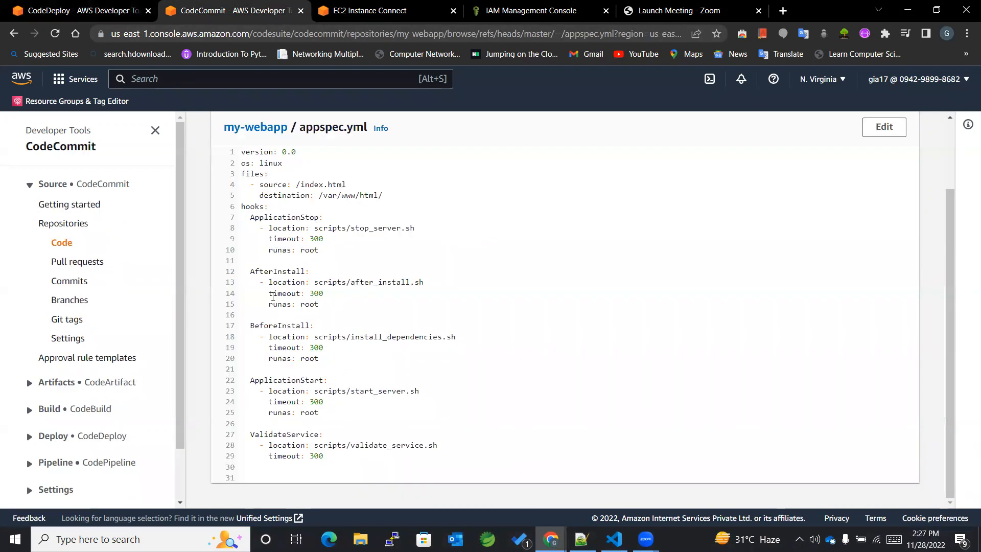
Highlight the BeforeInstall hook block, then view install_dependencies.sh in VS Code
left_click_drag(249, 324, 327, 357)
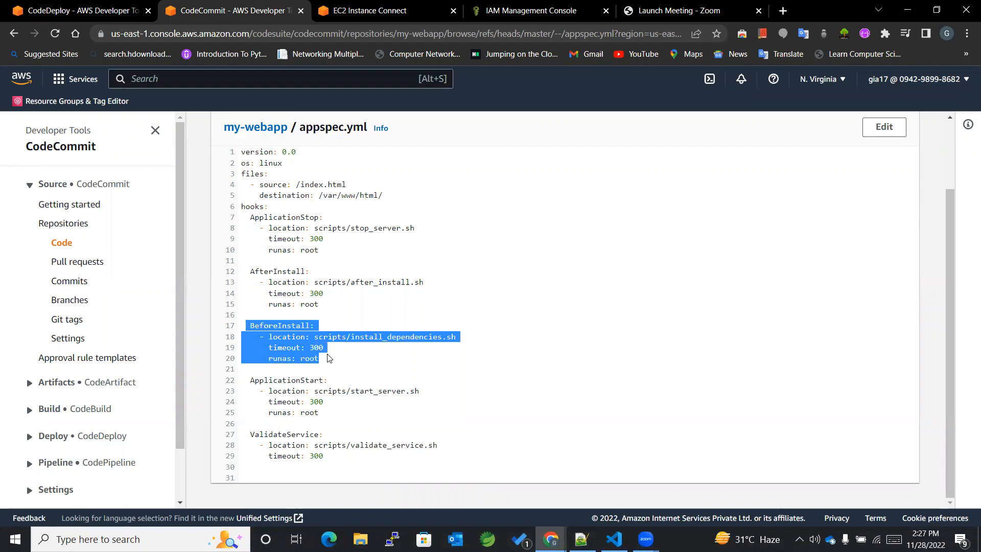
left_click(553, 489)
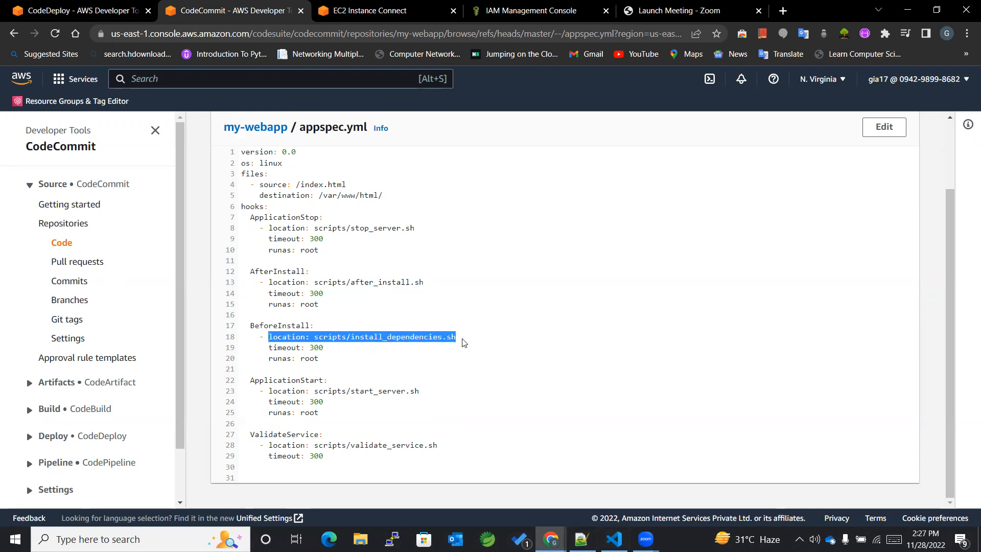
left_click(292, 357)
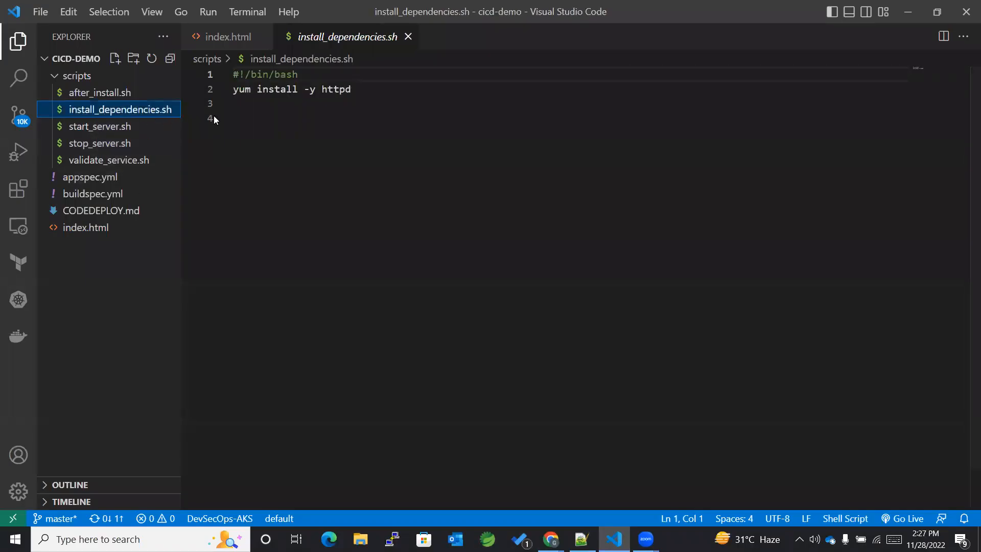
Review the yum install -y httpd line, then bring back appspec.yml in CodeCommit
left_click_drag(256, 89, 350, 89)
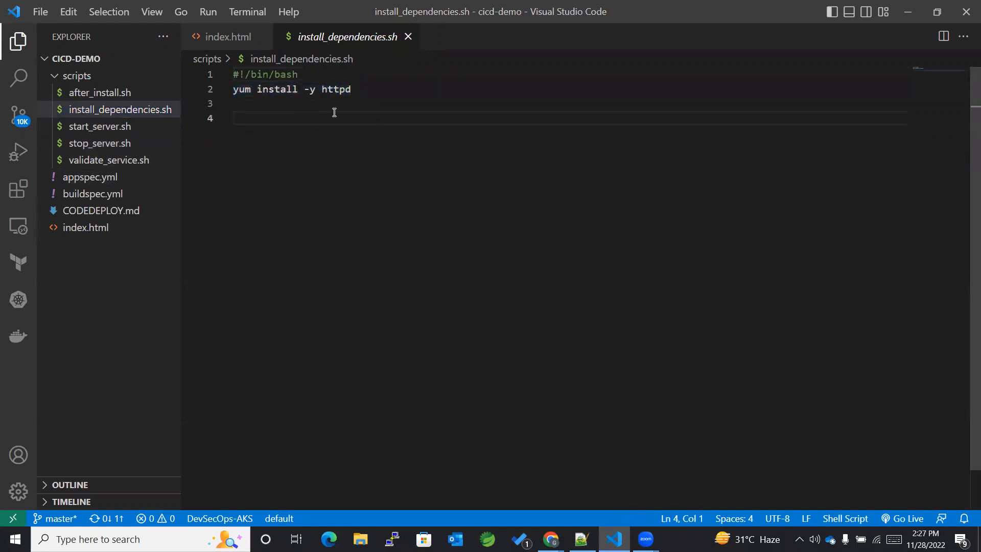
triple_click(291, 89)
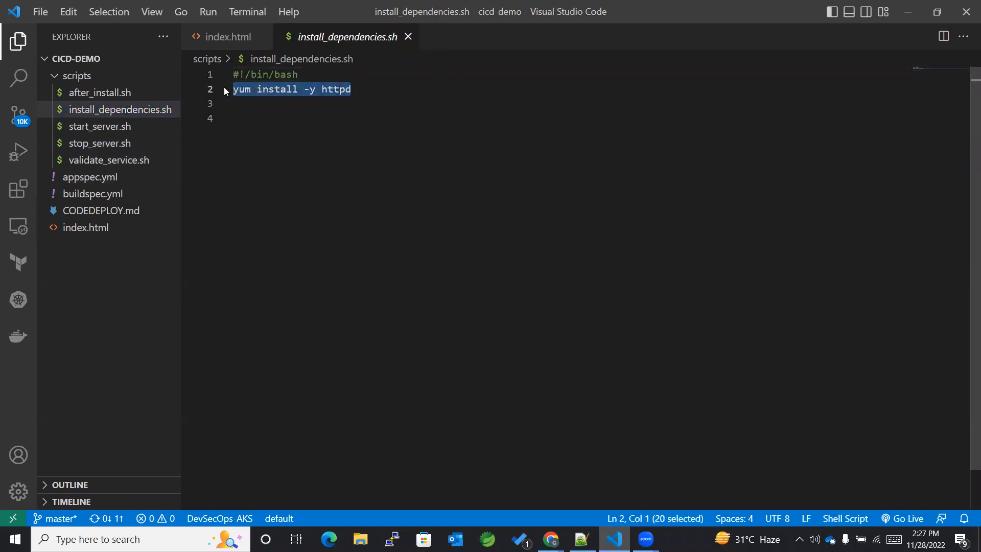
left_click(252, 119)
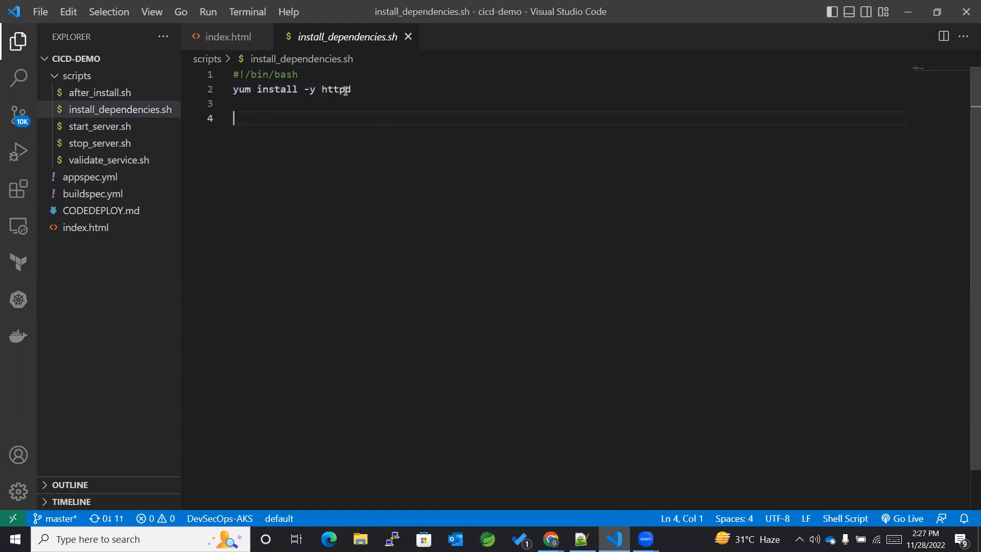
triple_click(291, 89)
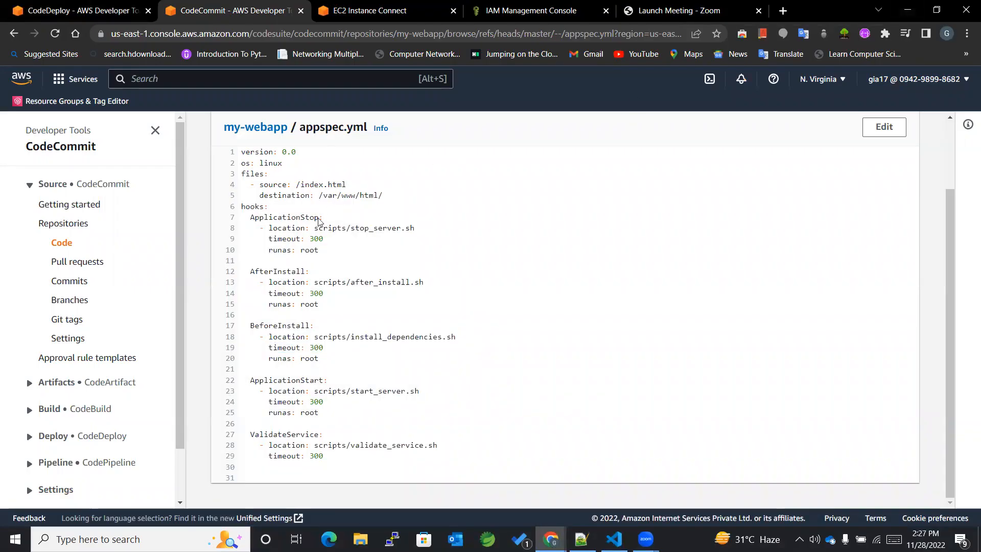
mouse_move(369, 333)
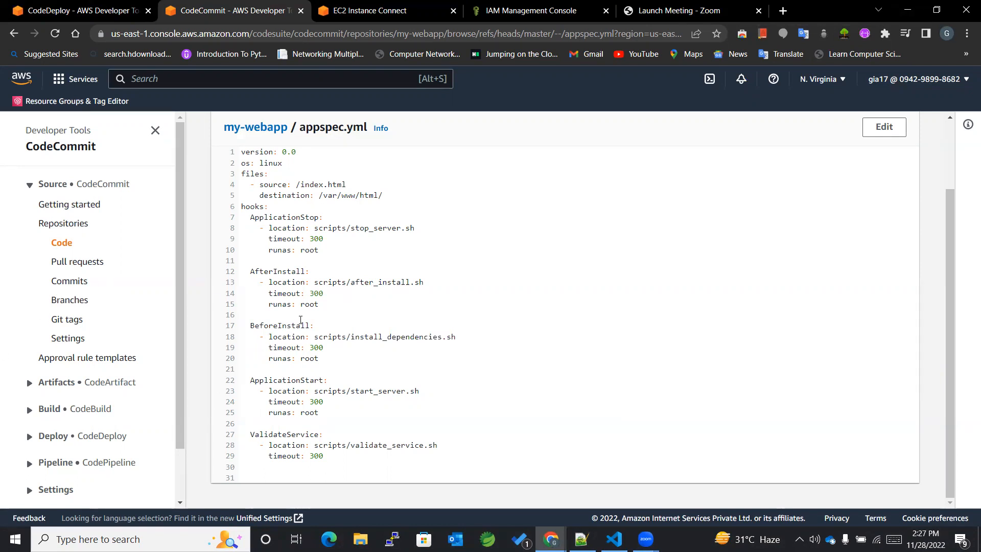
Match the AfterInstall hook block to its succeeded CodeDeploy event, then return to VS Code
double_click(261, 271)
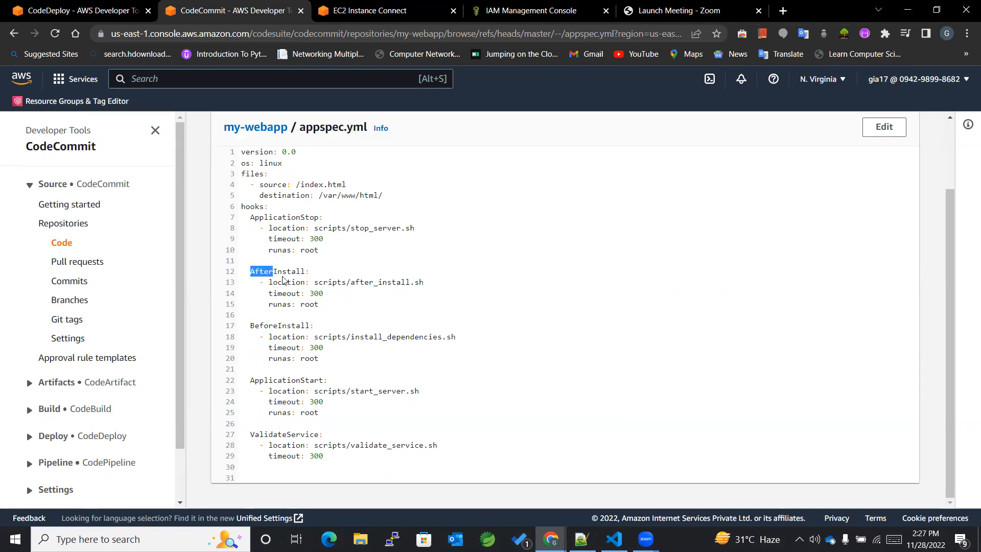
left_click_drag(250, 271, 318, 304)
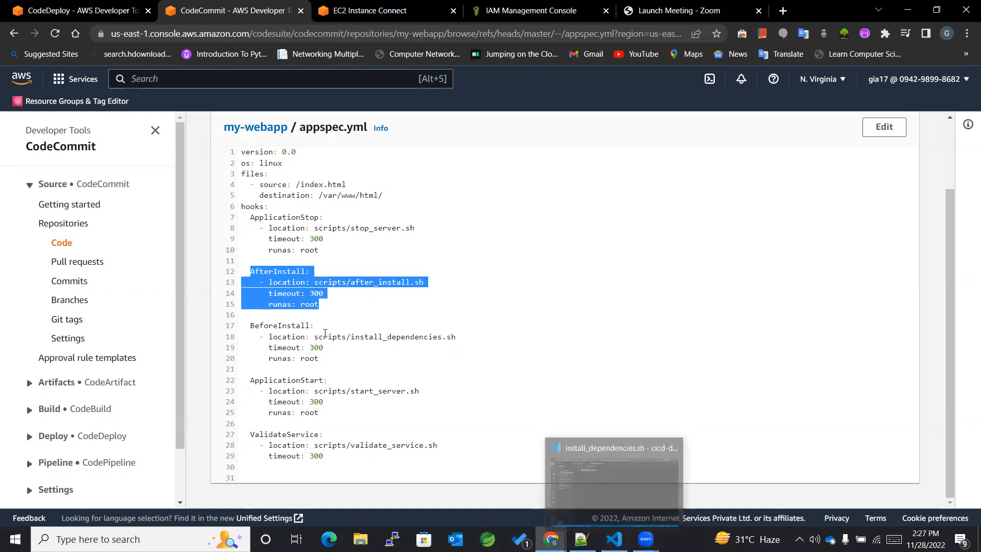
left_click(74, 10)
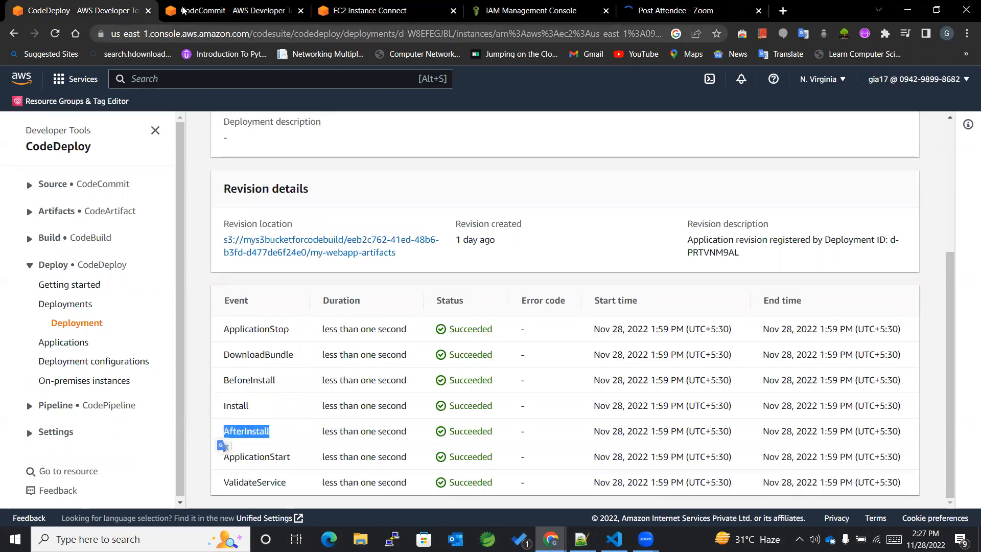
left_click(232, 10)
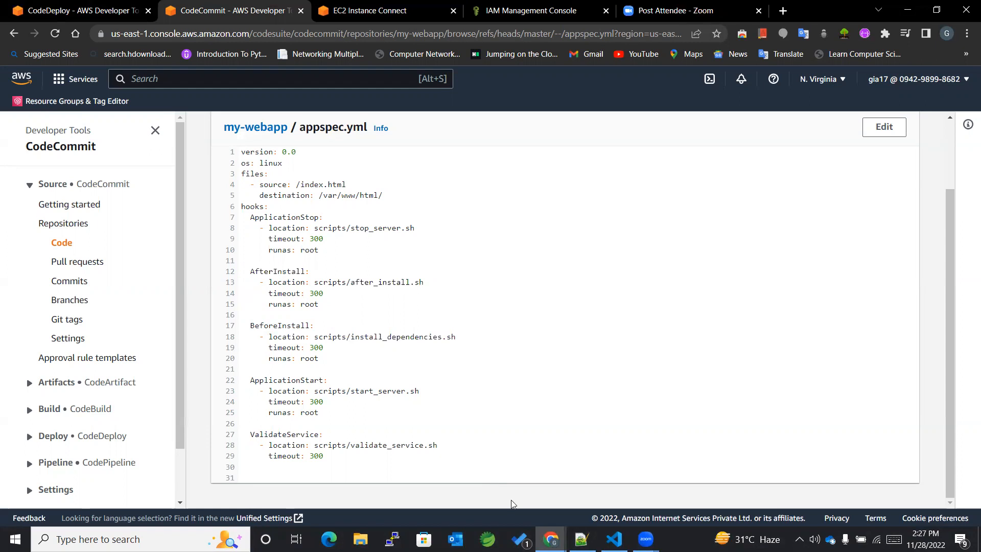
left_click(612, 538)
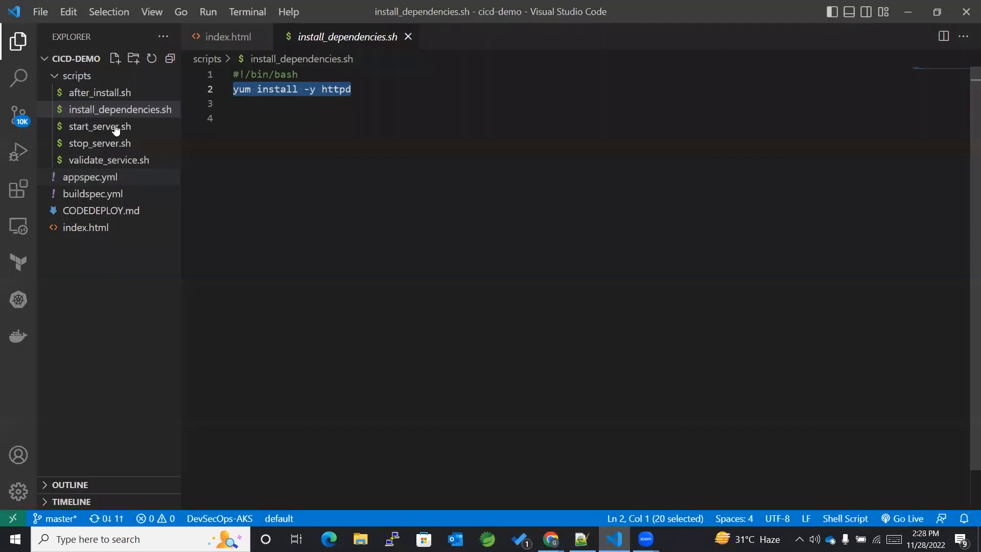
View after_install.sh, marking the instance-metadata curl line and the sed 'was deployed' substitution
left_click(99, 92)
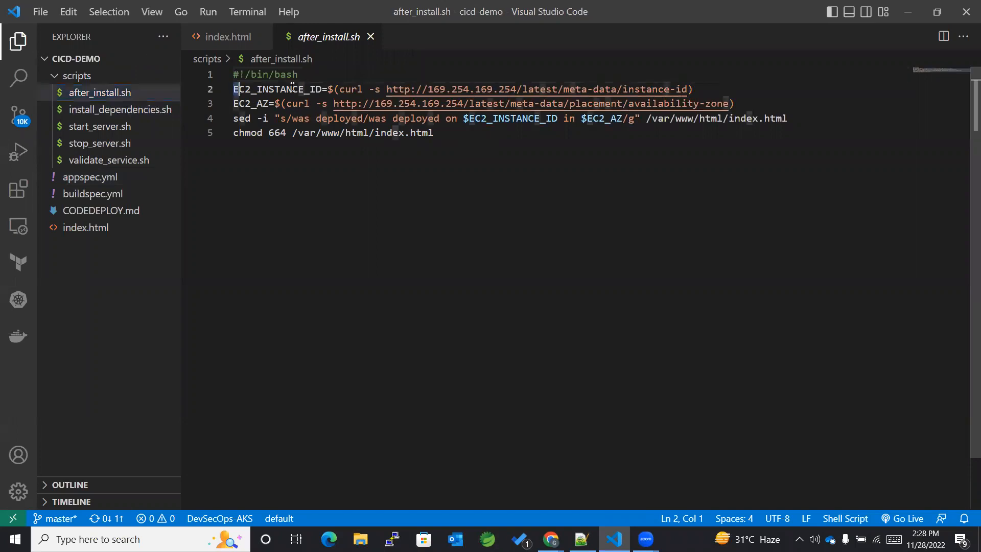
left_click_drag(233, 89, 693, 88)
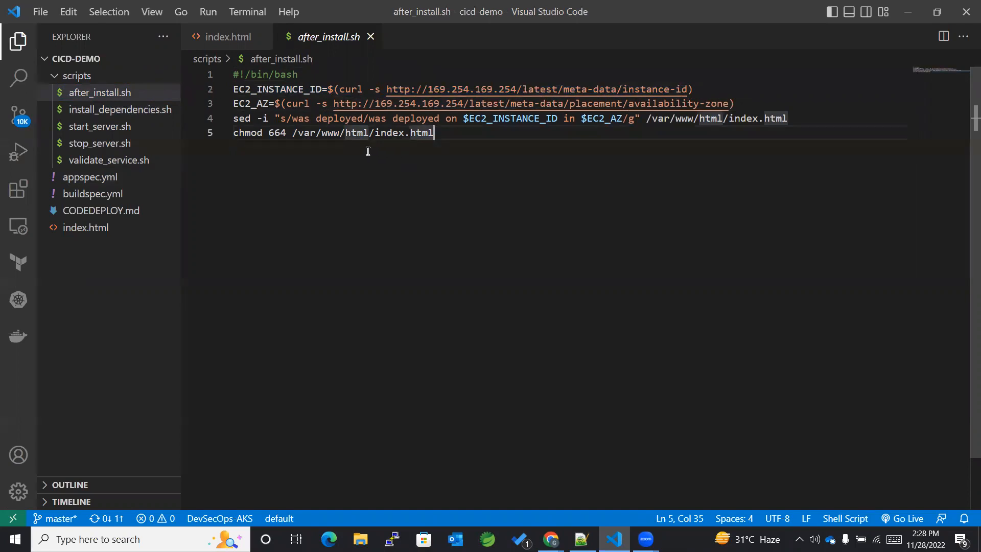
mouse_move(339, 236)
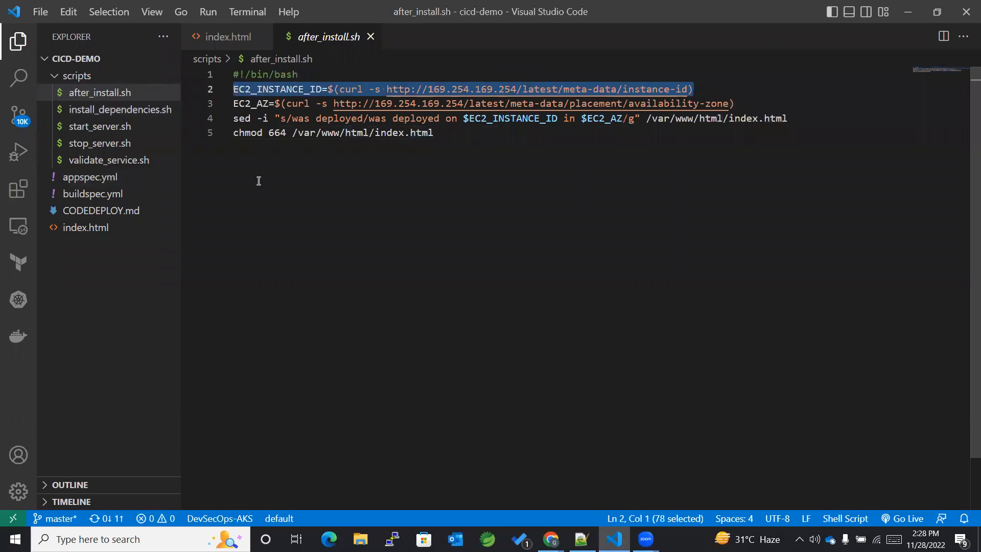
left_click(433, 133)
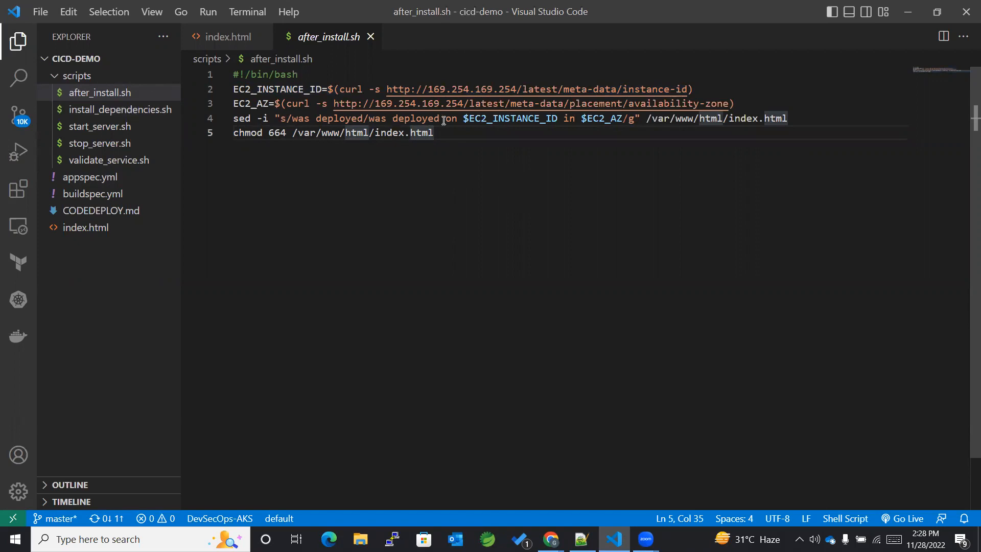
left_click_drag(462, 118, 628, 118)
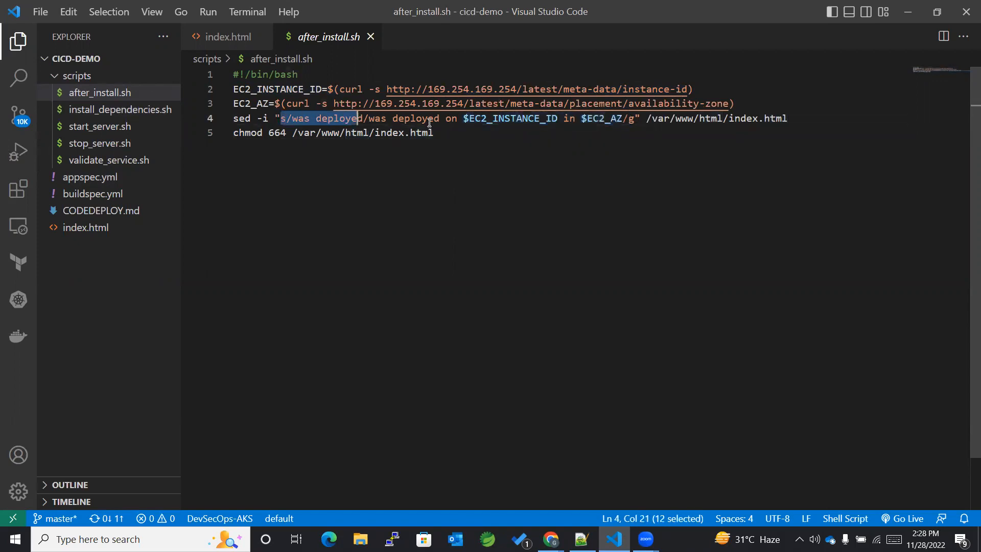
left_click_drag(357, 119, 624, 118)
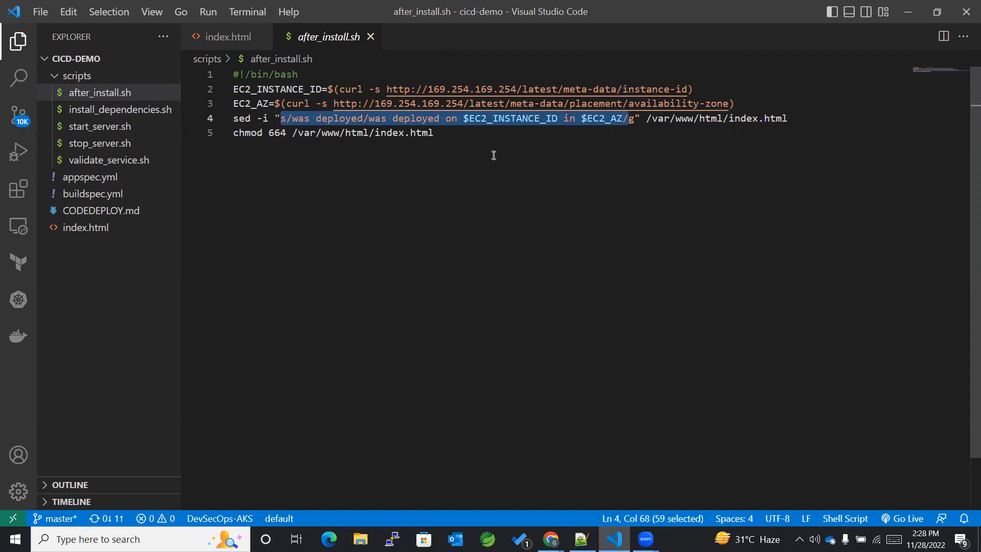
left_click(433, 132)
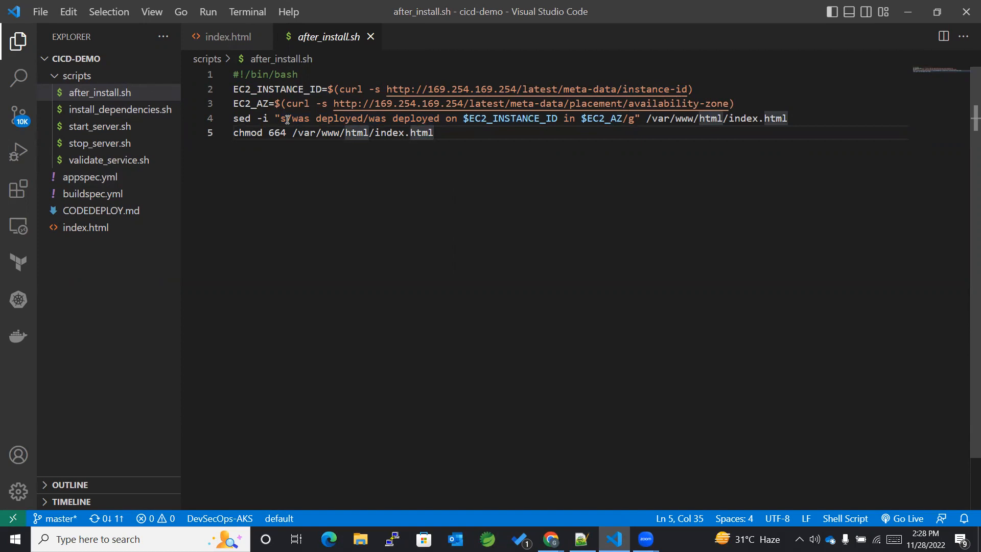
Mark the index.html path the sed edits and the file path chmod 664 sets
left_click_drag(286, 119, 496, 119)
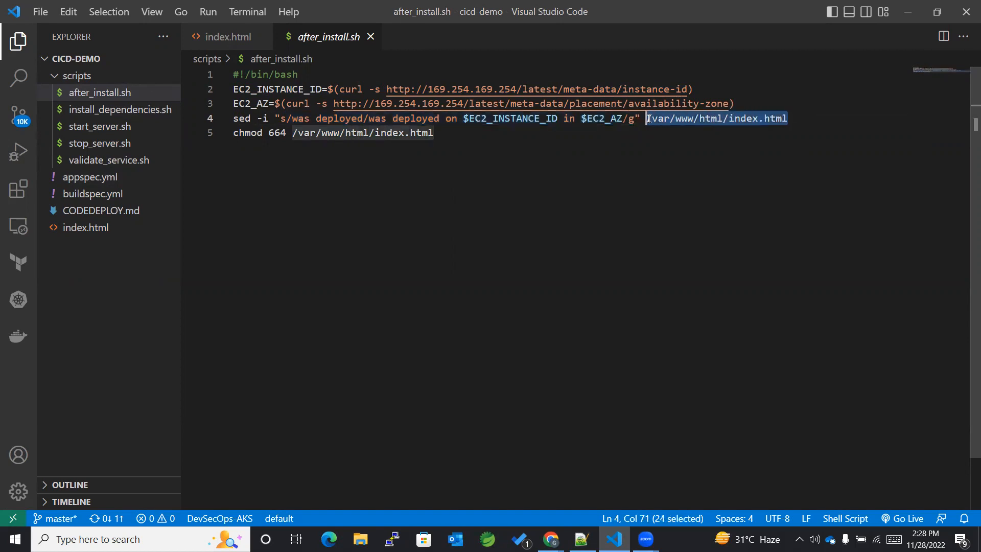
left_click(433, 133)
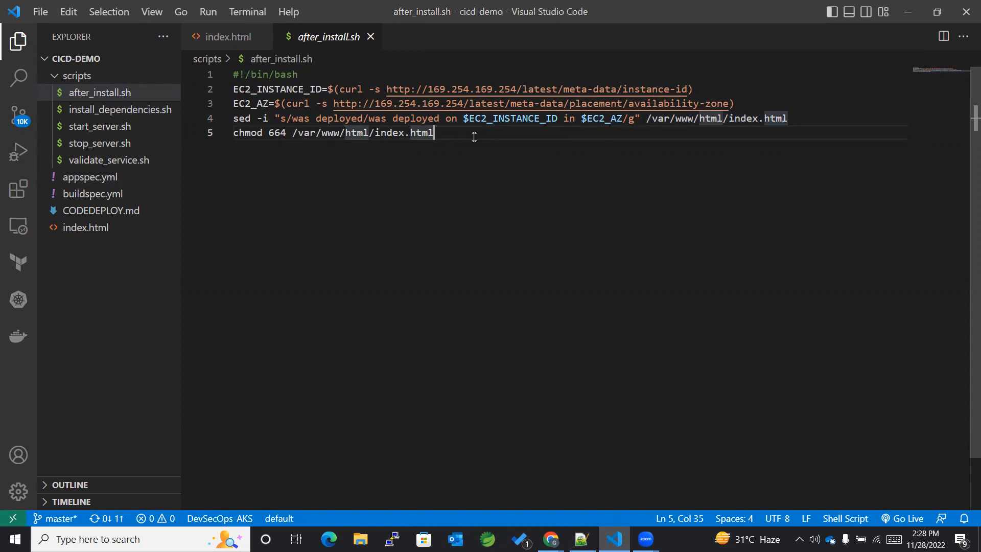
mouse_move(447, 130)
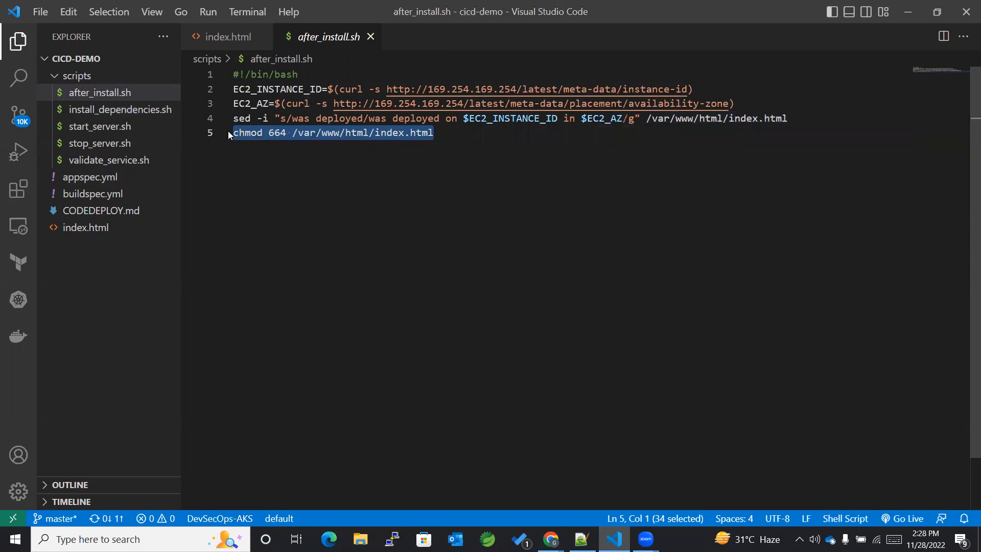
left_click(433, 133)
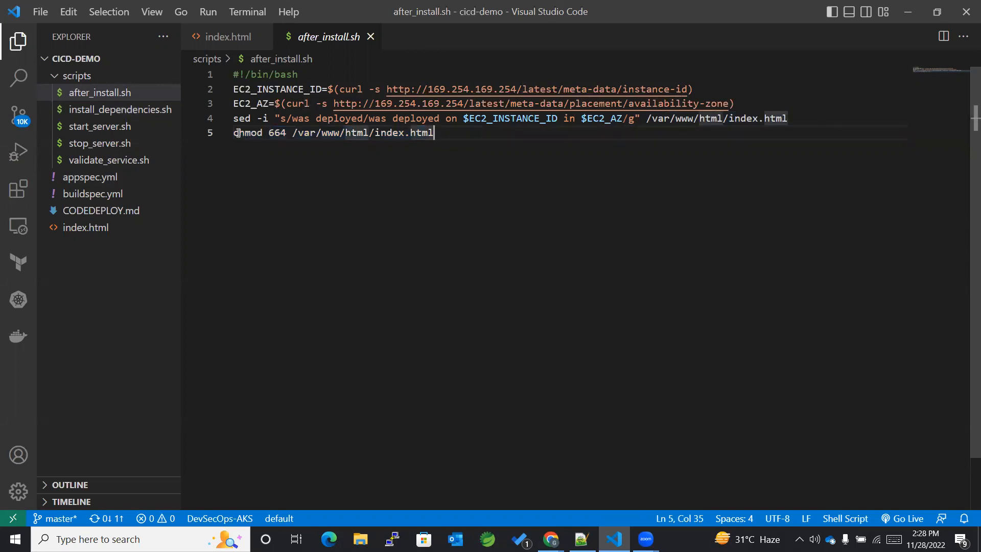
left_click_drag(291, 132, 433, 133)
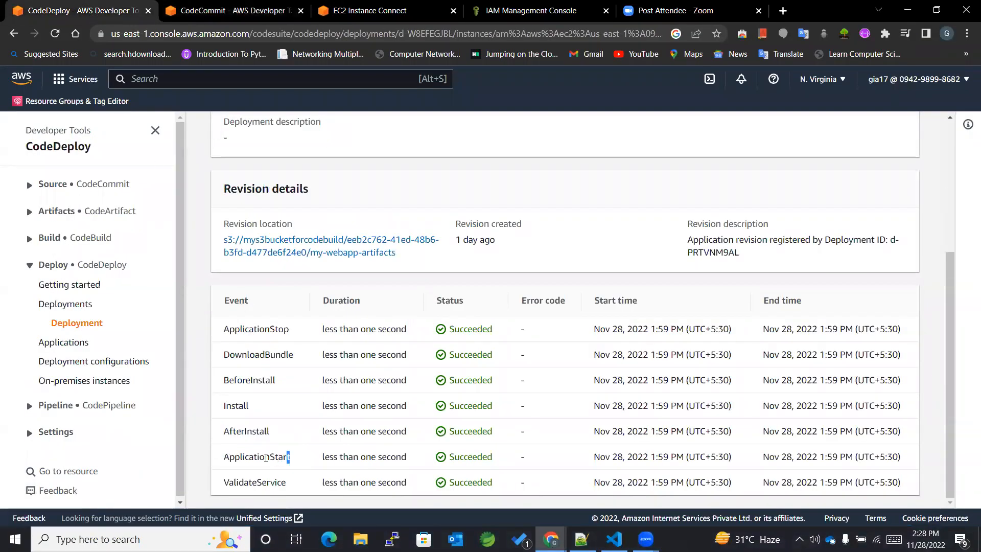
Match the ApplicationStart event to appspec.yml's start_server.sh hook, then return to the editor
double_click(255, 456)
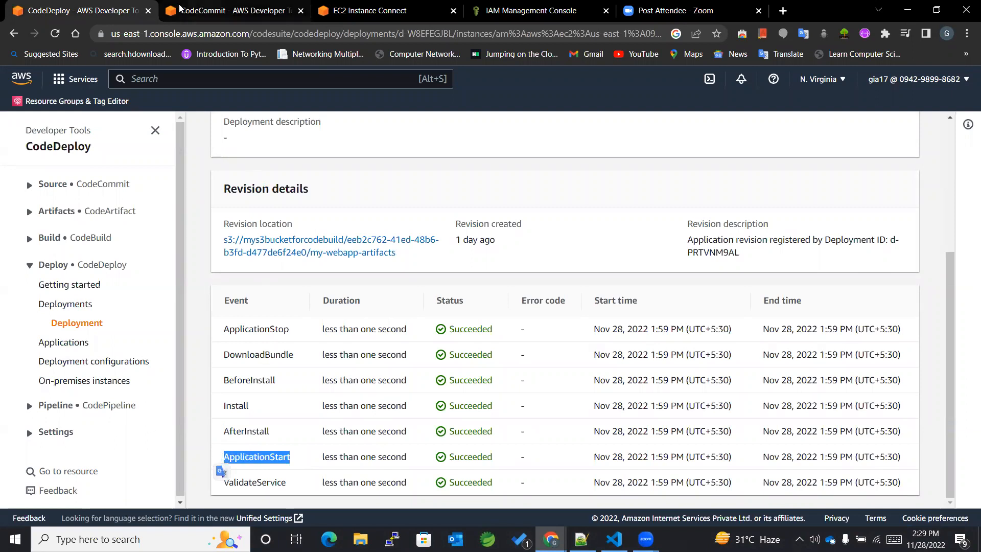
left_click(224, 10)
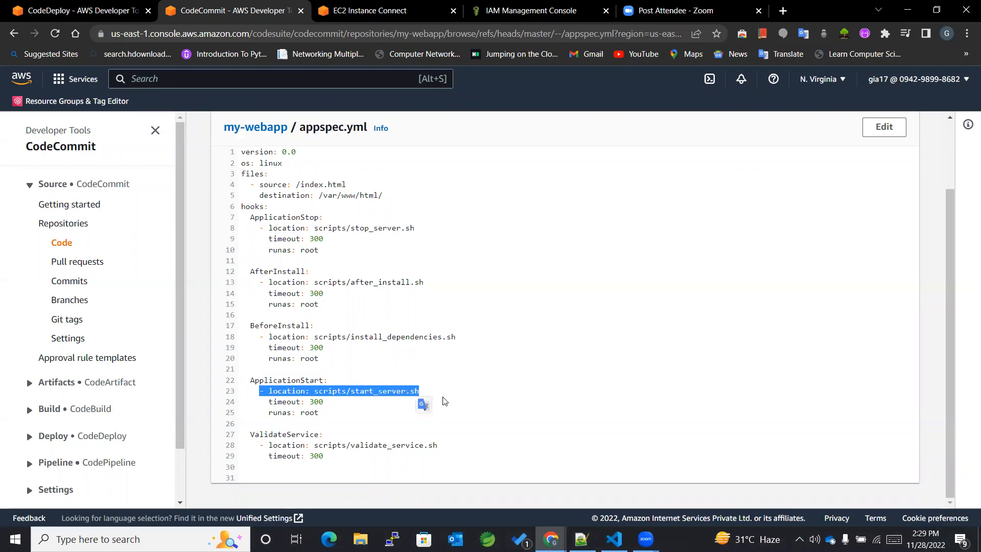
left_click(614, 538)
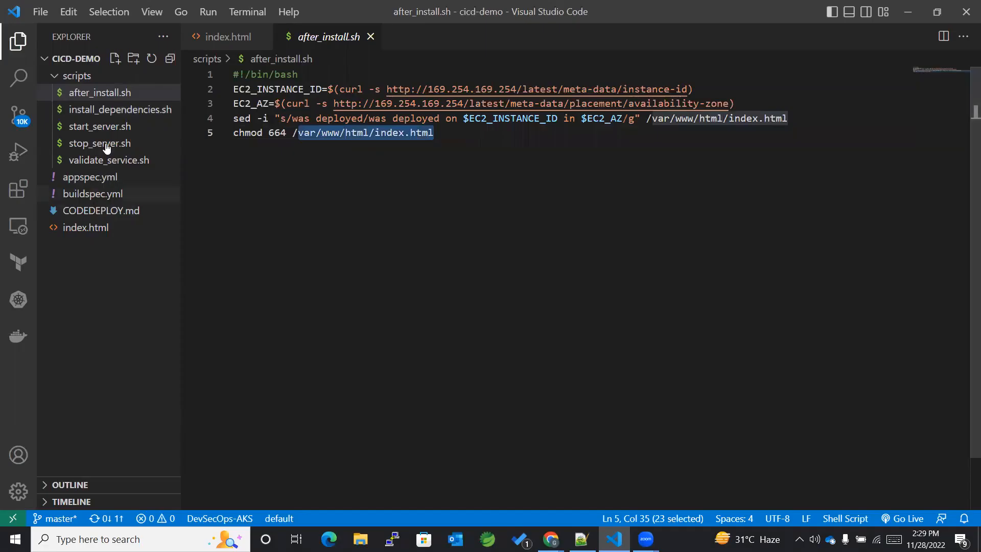
Show start_server.sh with its 'service httpd start' line, then return to the browser
left_click(100, 126)
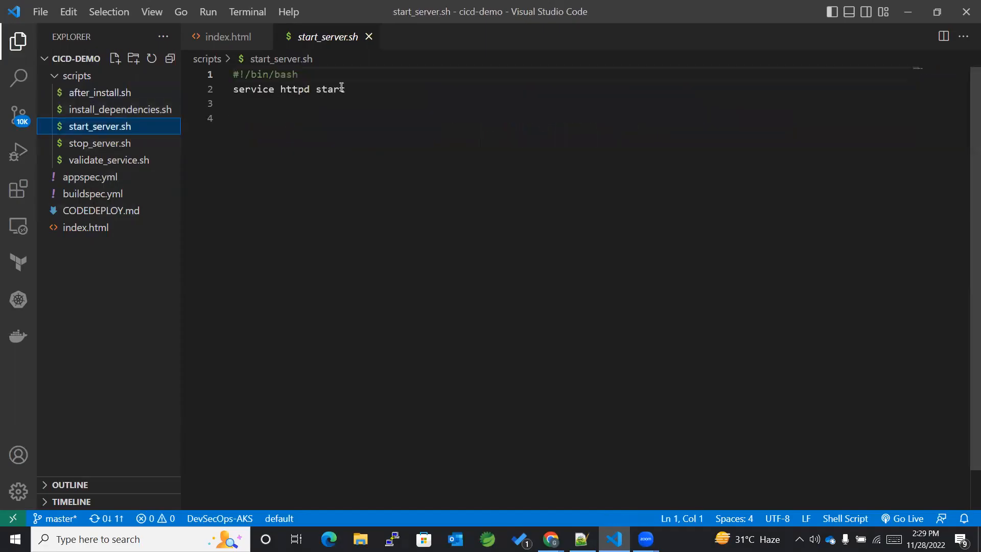
triple_click(288, 89)
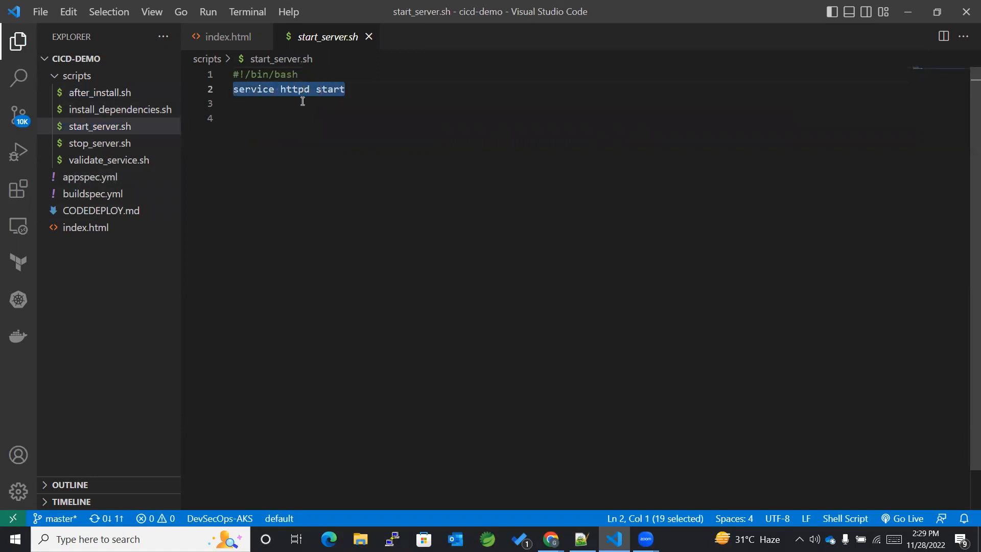
left_click(345, 89)
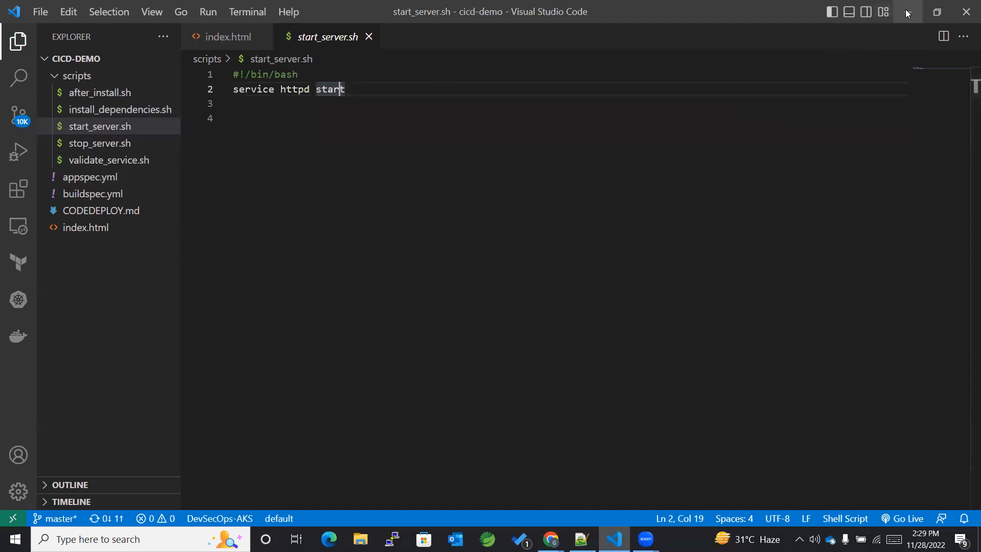
left_click(549, 538)
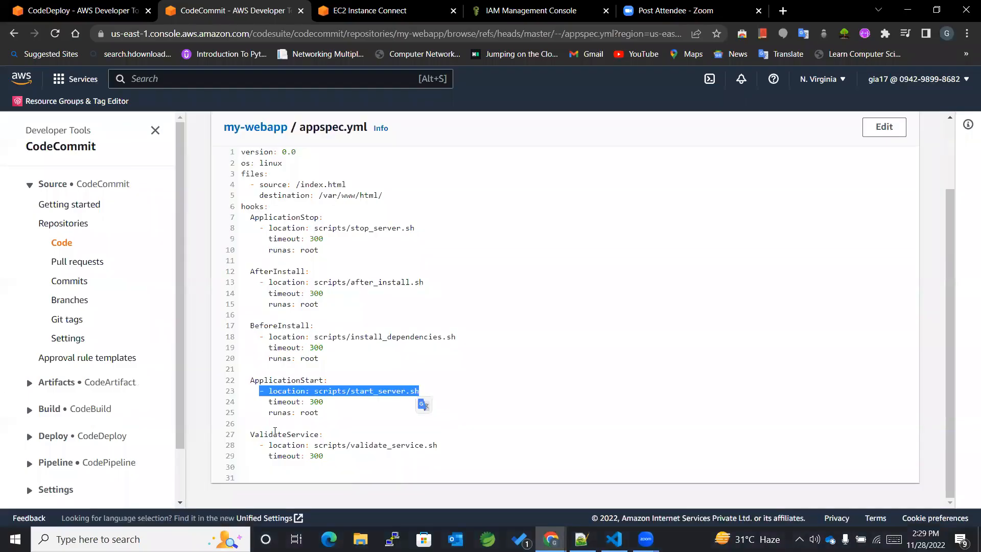
Match the ValidateService lifecycle event to appspec.yml's scripts/validate_service.sh hook, then switch to the editor
left_click(75, 10)
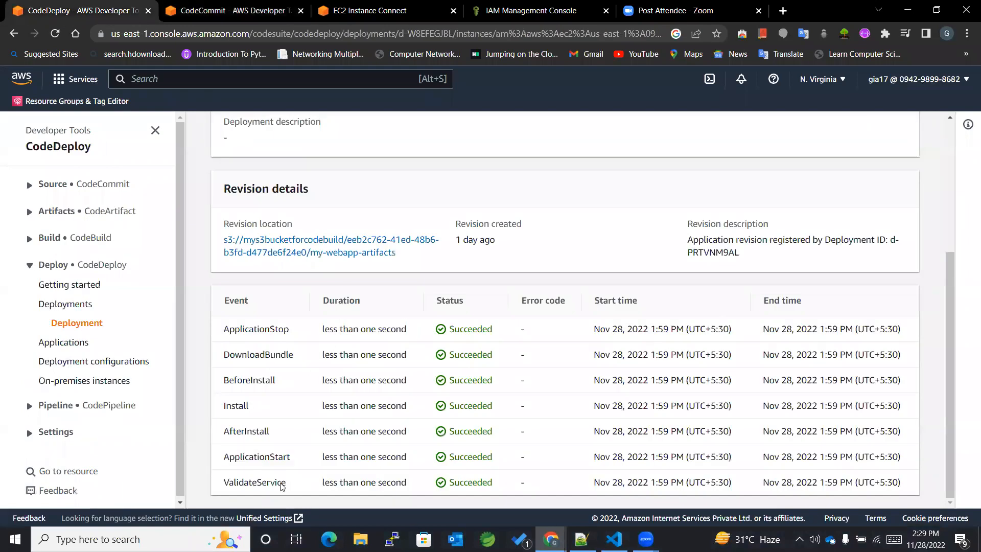
left_click(232, 10)
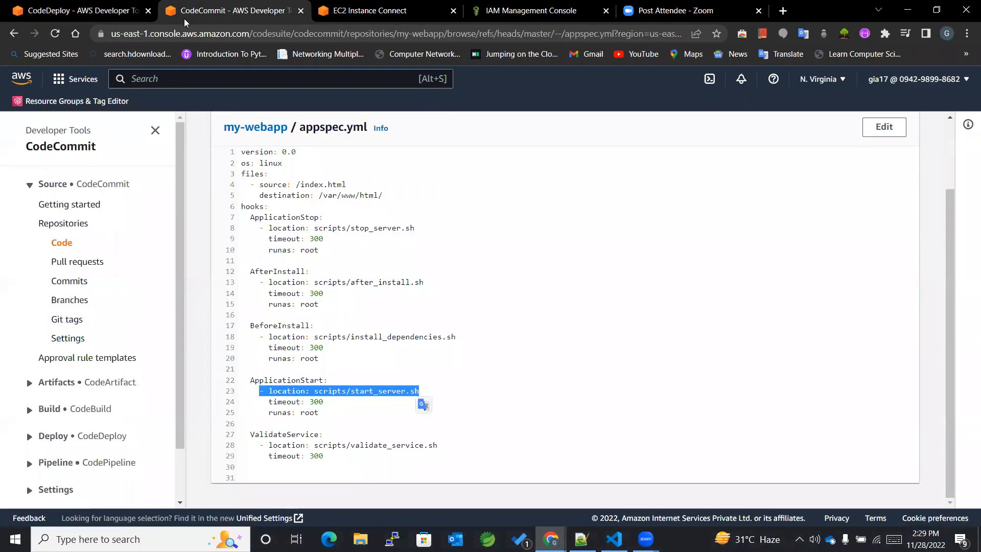
mouse_move(446, 450)
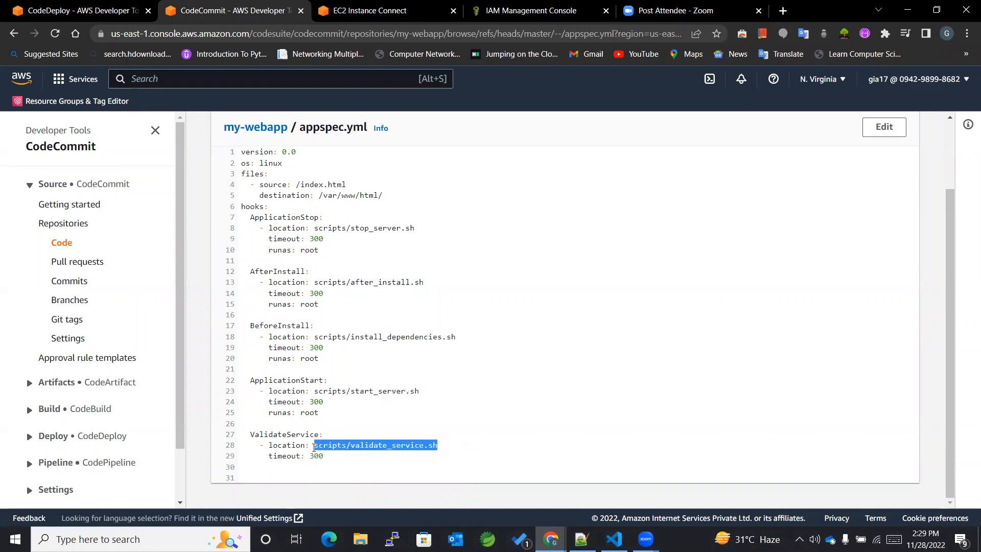
left_click(614, 539)
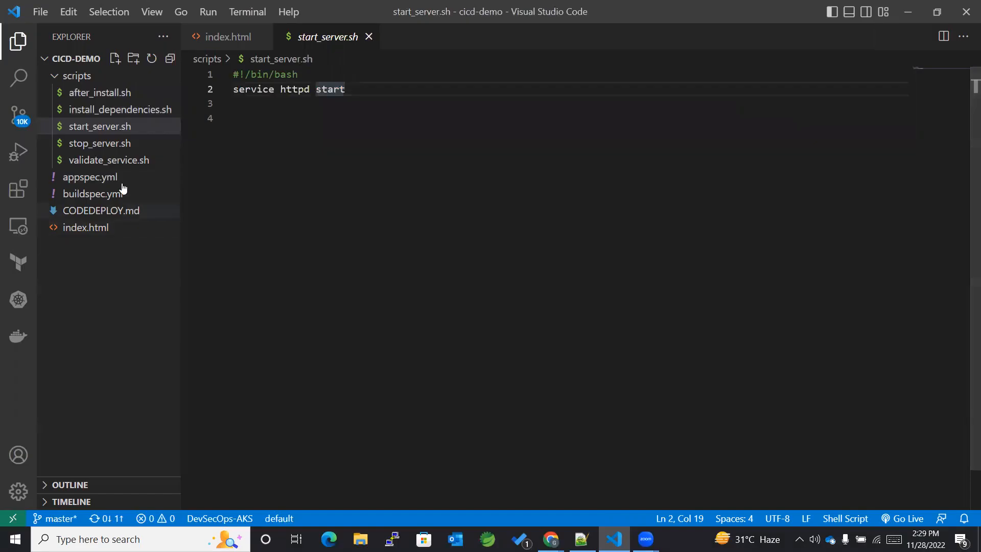
Show validate_service.sh's curl localhost:80 line and its '| grep Congratulations' check
left_click(110, 159)
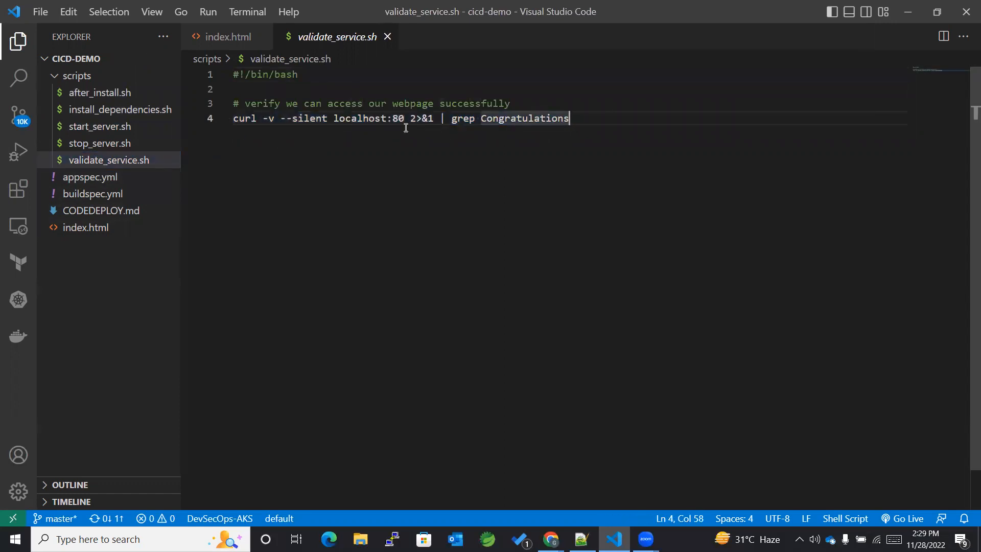
left_click_drag(445, 118, 569, 118)
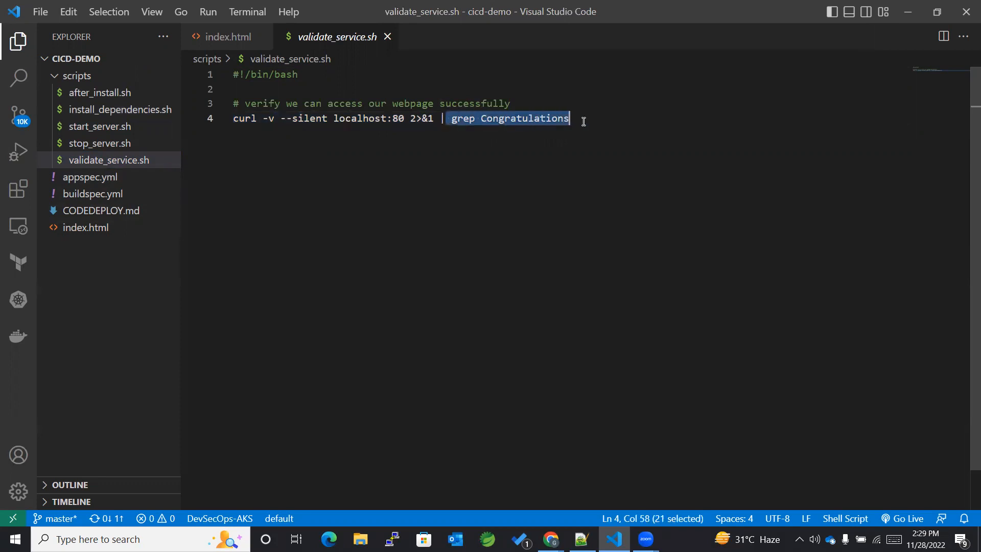
double_click(524, 118)
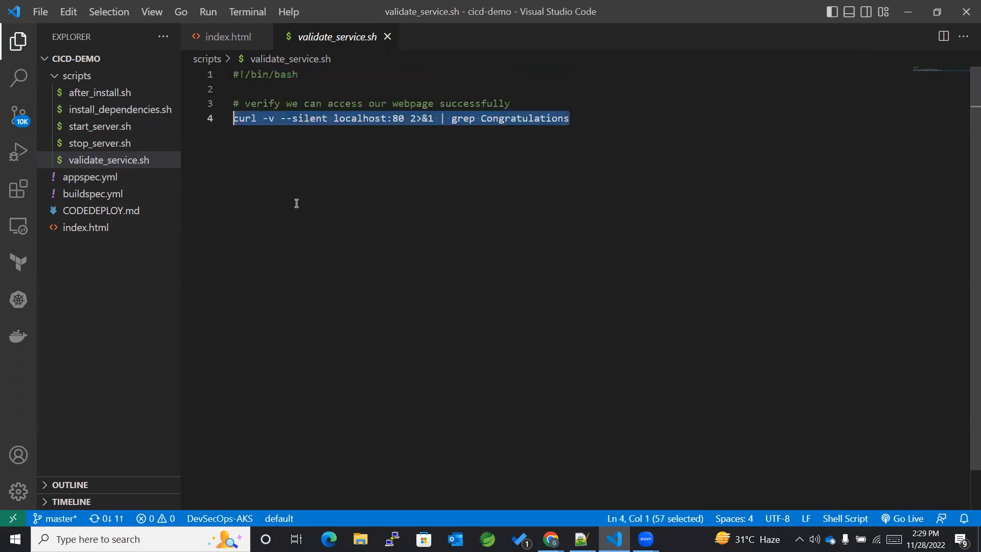
left_click(569, 119)
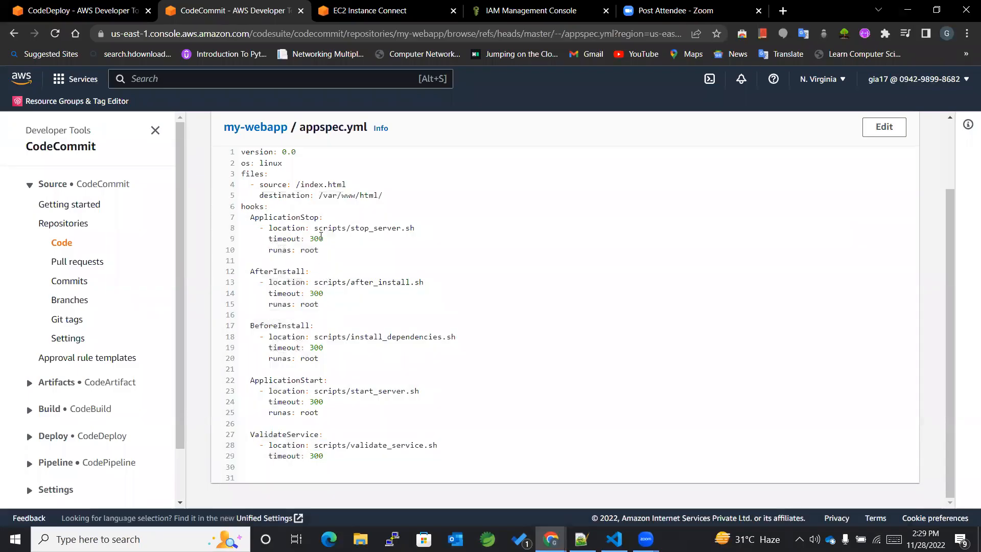
mouse_move(315, 151)
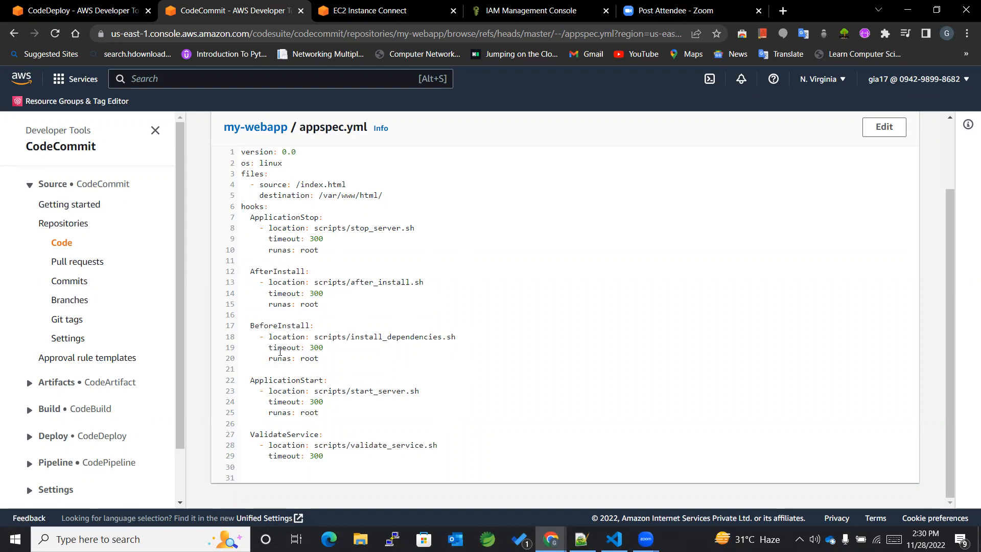
mouse_move(650, 57)
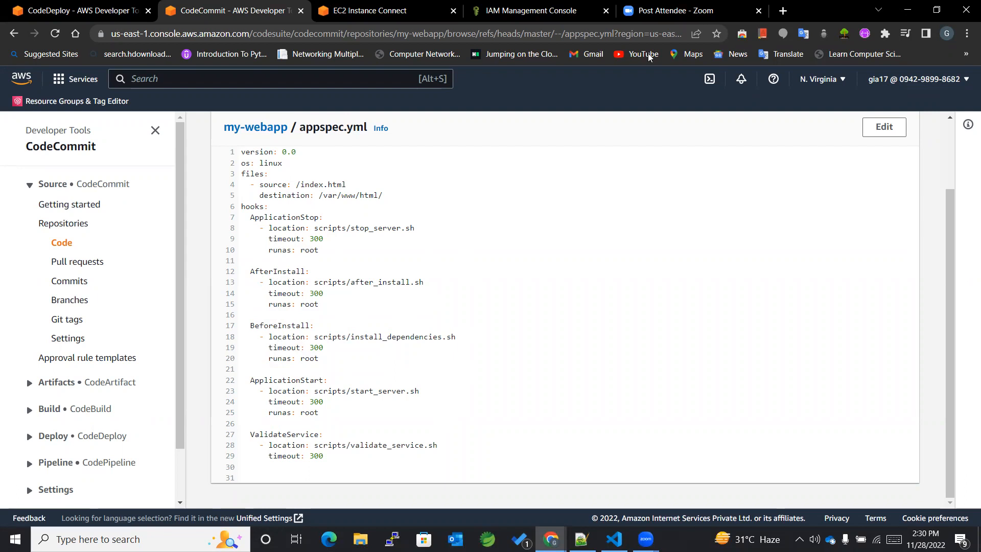